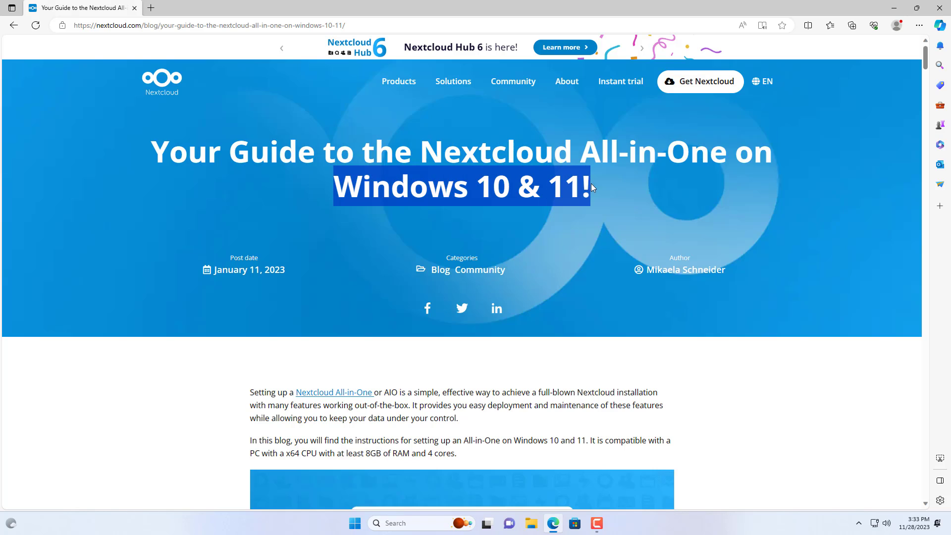
Step: Read down the Nextcloud AIO on Windows guide to the Install Docker Desktop section
scroll(down, 3)
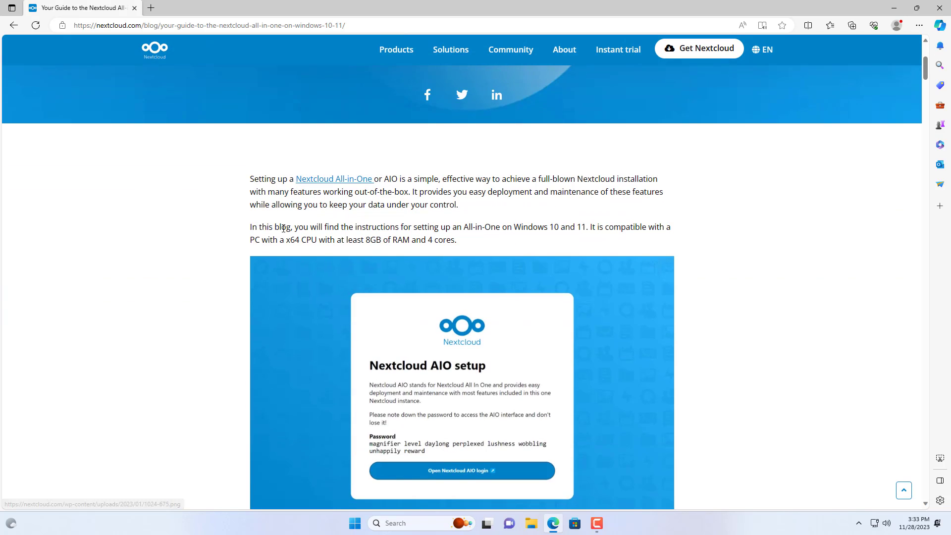
drag(294, 227, 581, 226)
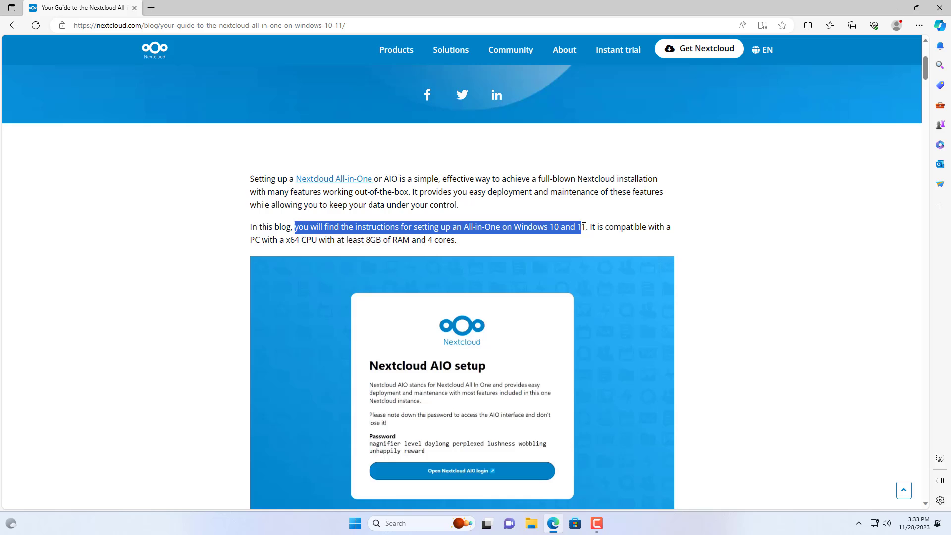
scroll(down, 3)
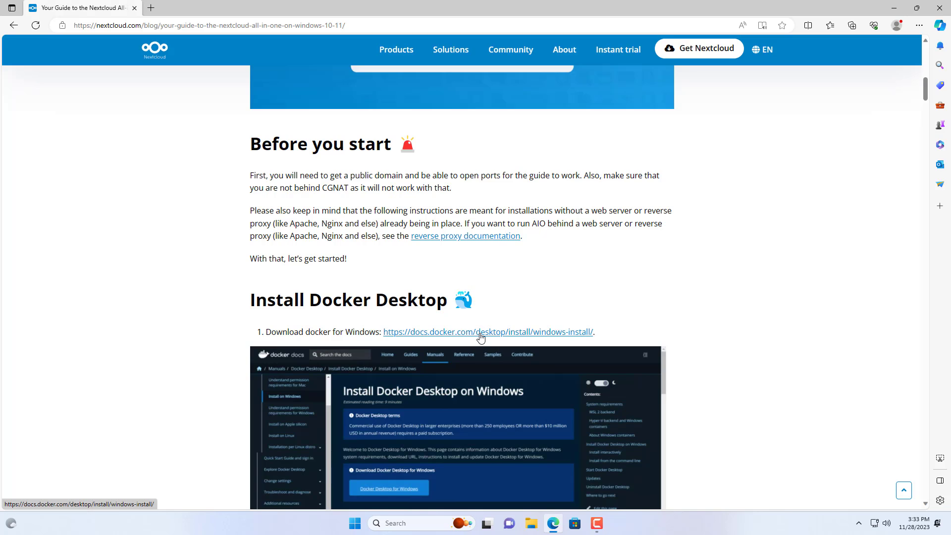
Step: Download Docker Desktop Installer.exe from the Docker Docs Windows page and launch it
click(487, 332)
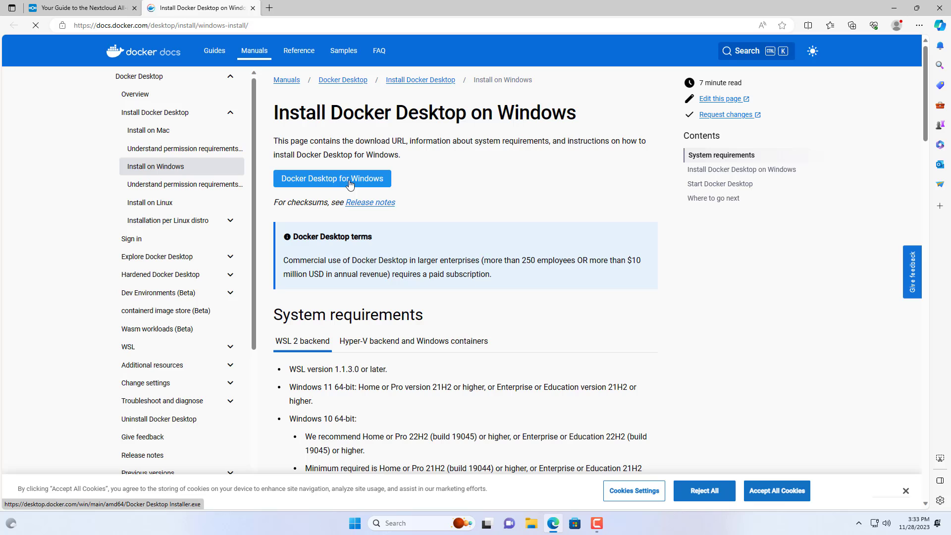
click(332, 179)
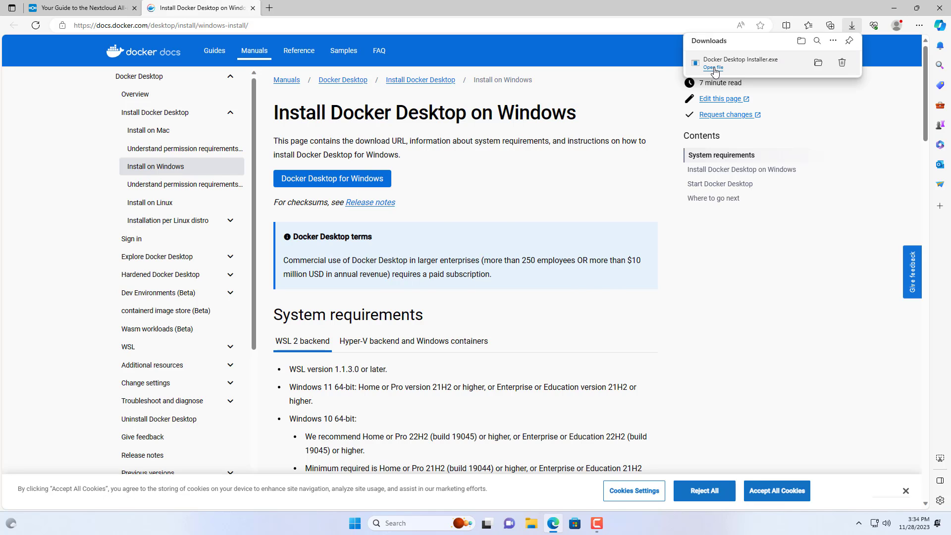
click(714, 68)
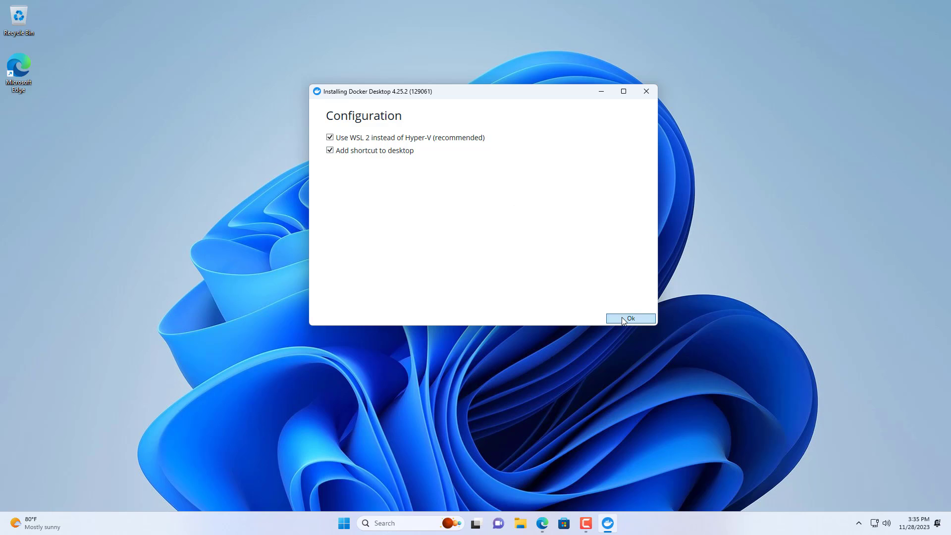
Step: Install Docker Desktop with WSL 2 and desktop shortcut, restart, accept the agreement and use recommended settings
click(630, 318)
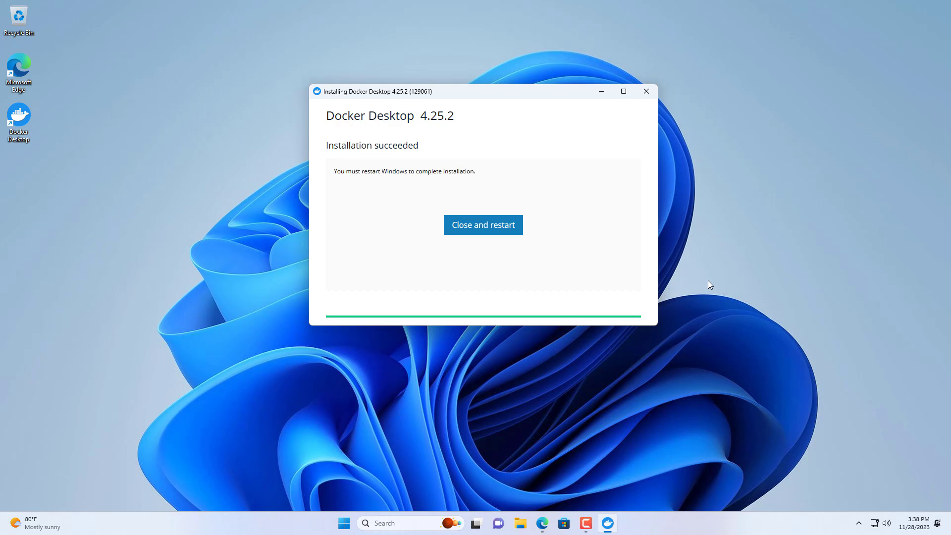
click(483, 225)
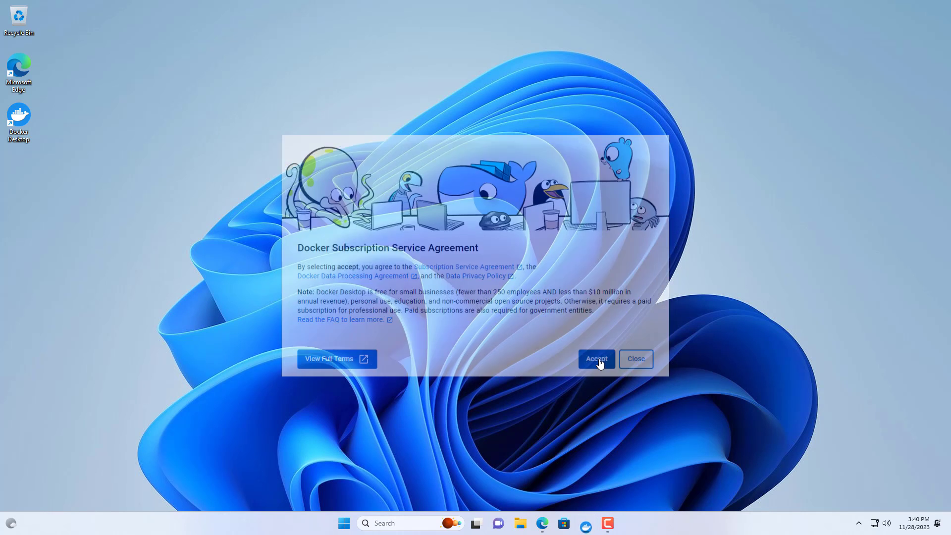
click(595, 358)
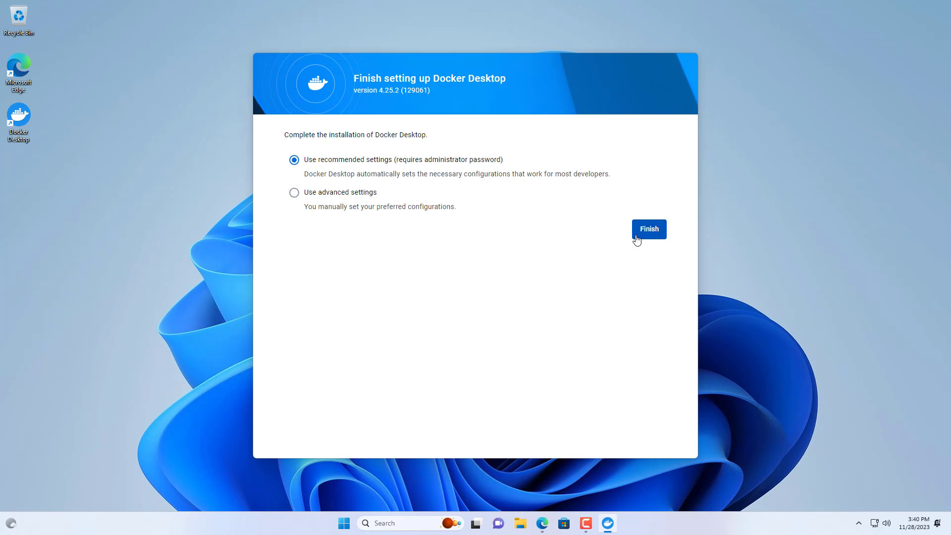
click(648, 229)
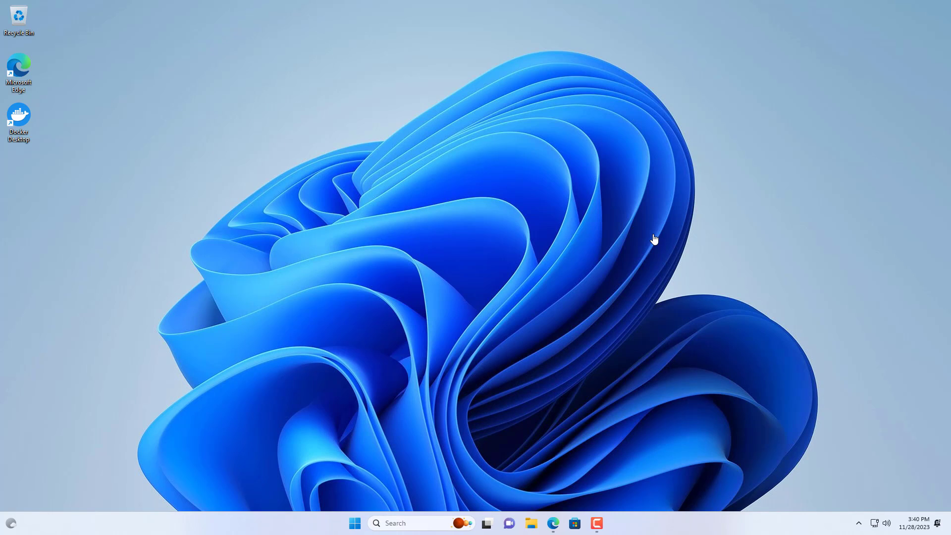
Step: Launch Docker Desktop, continue without an account and pass the usage questionnaire
double_click(19, 119)
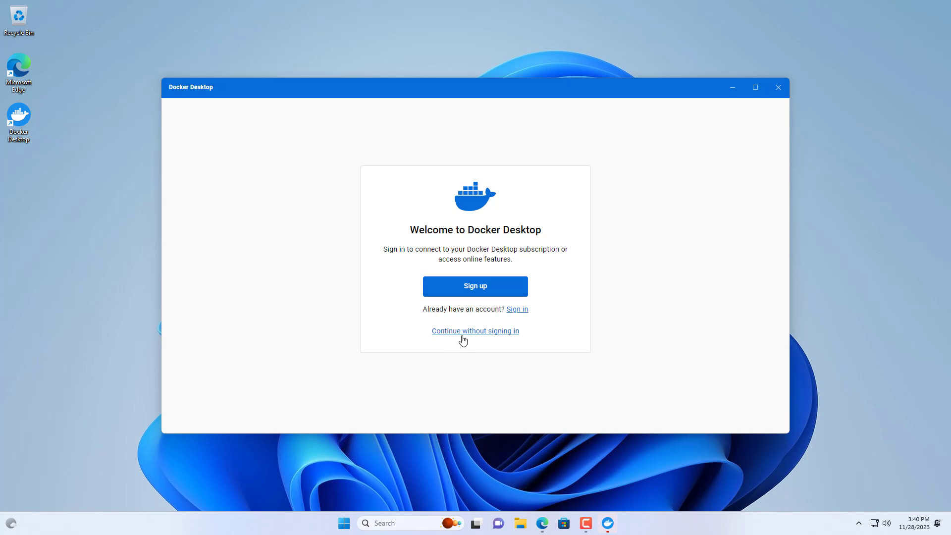
click(474, 331)
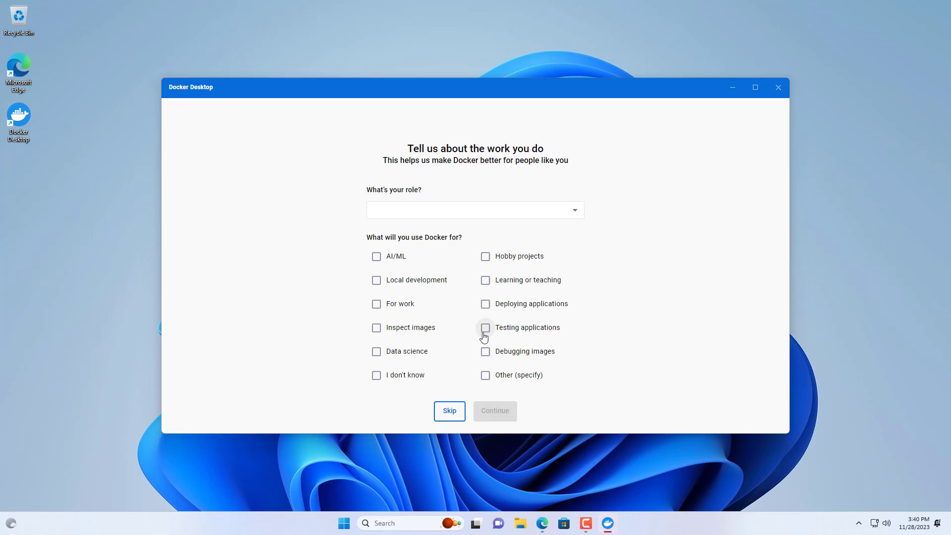
click(449, 410)
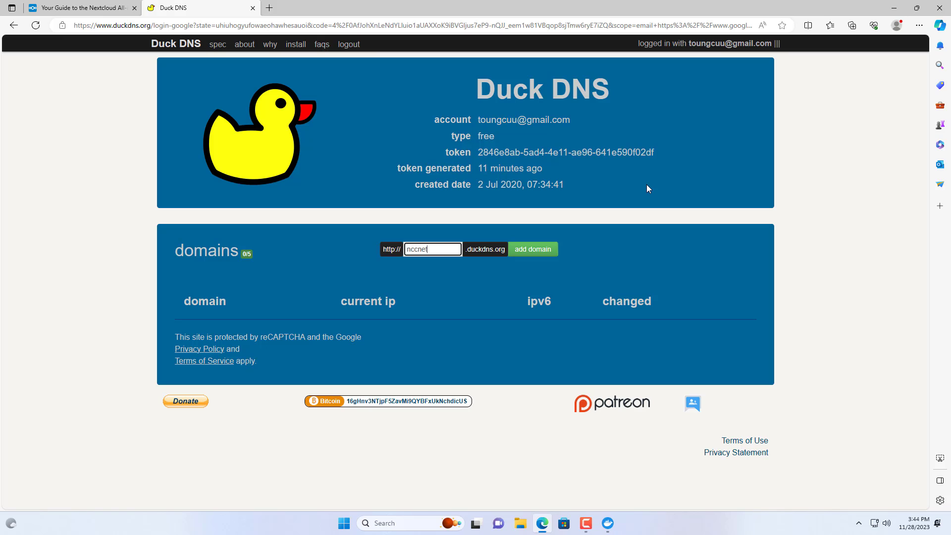
Step: Add the subdomain nccnetvn.duckdns.org to the Duck DNS account and select its name
text(vn)
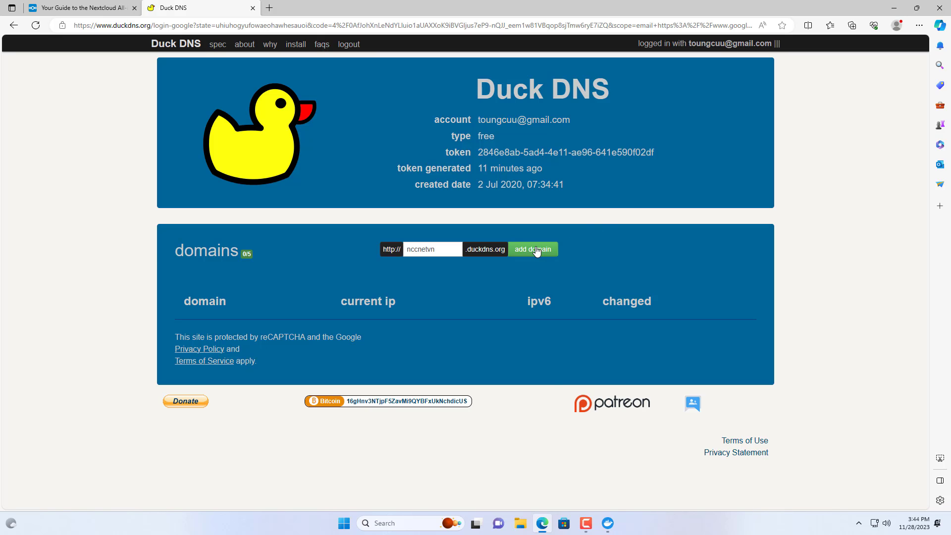
click(533, 249)
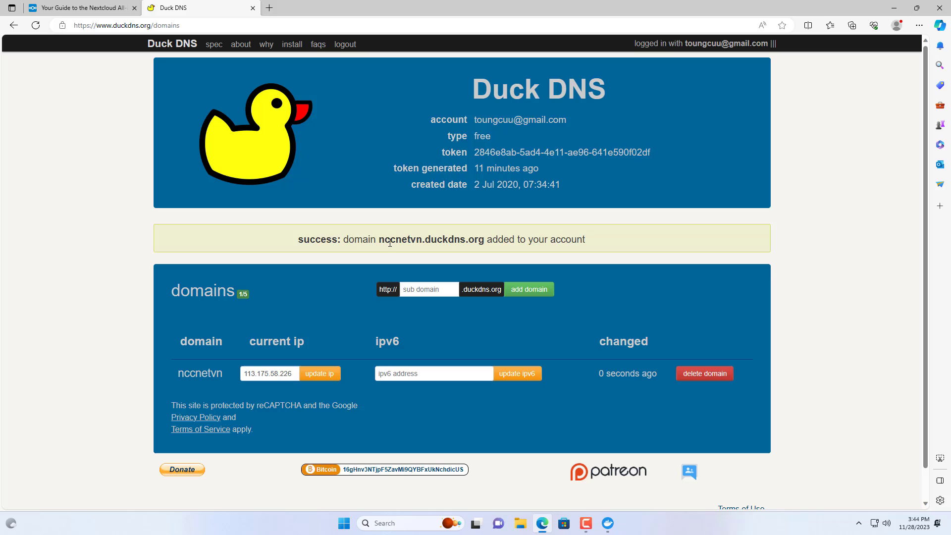
double_click(431, 239)
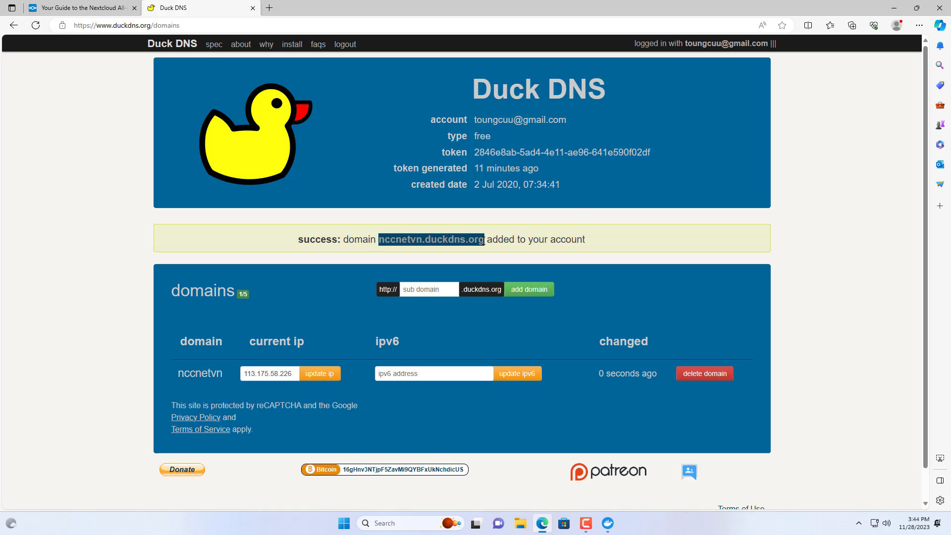
Step: Show the Duck DNS install instructions for the windows-gui client and choose the domain
click(291, 44)
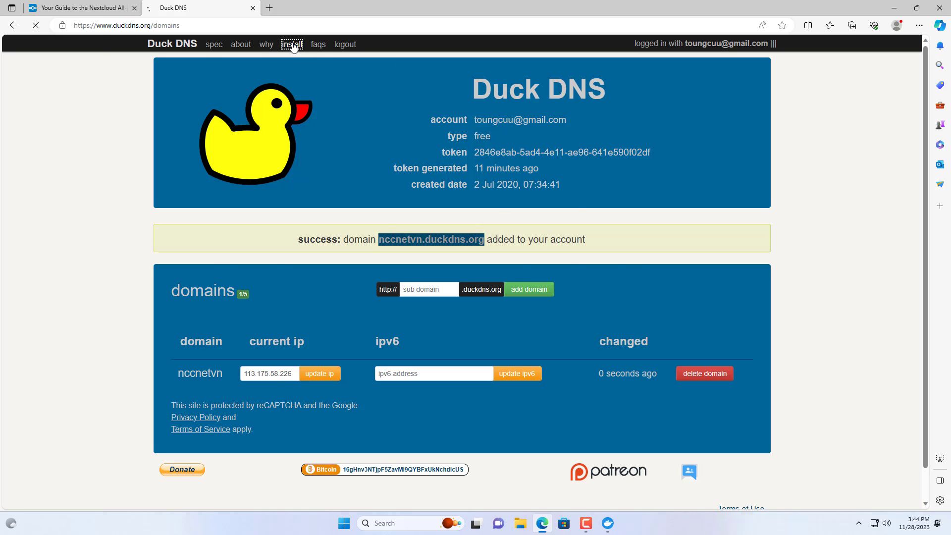
click(291, 44)
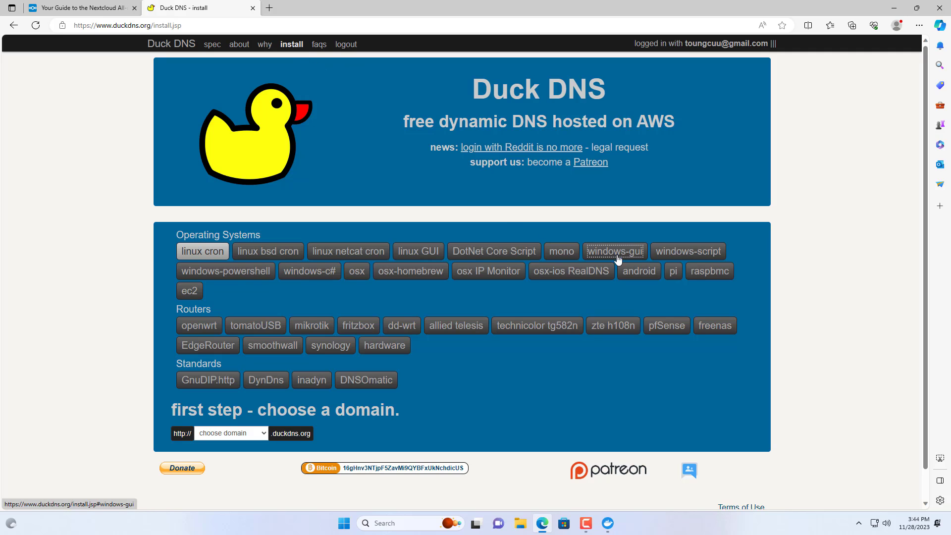
scroll(down, 3)
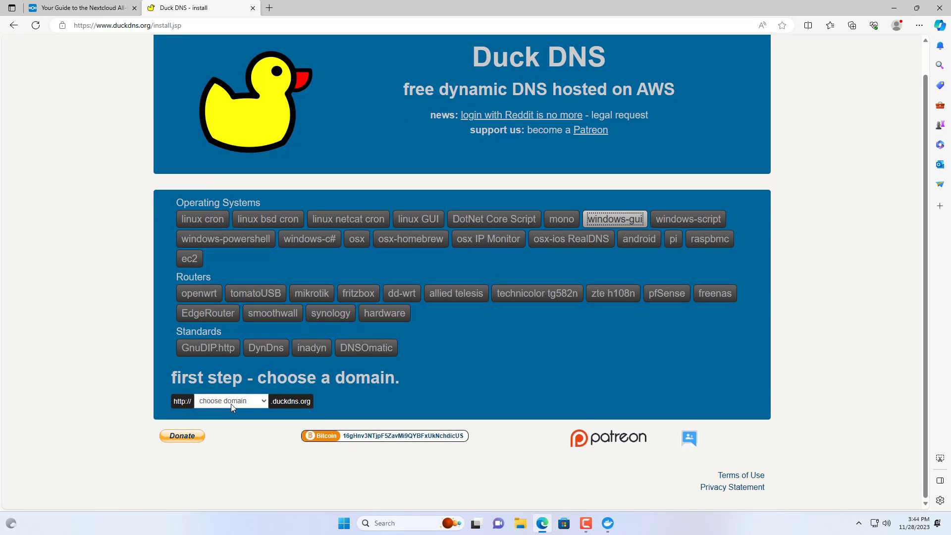
click(615, 218)
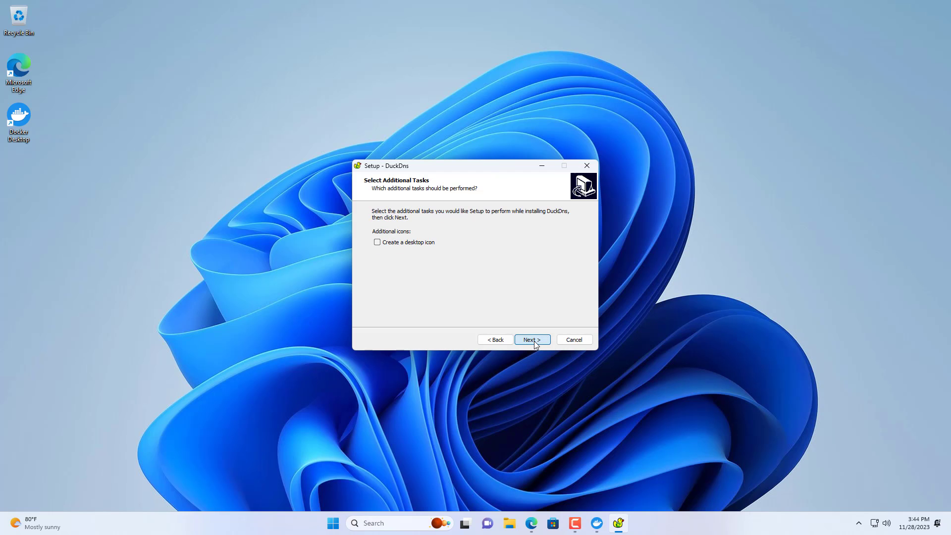
Step: Complete the DuckDns setup without a desktop icon, launch the client and install the required Java runtime
click(531, 340)
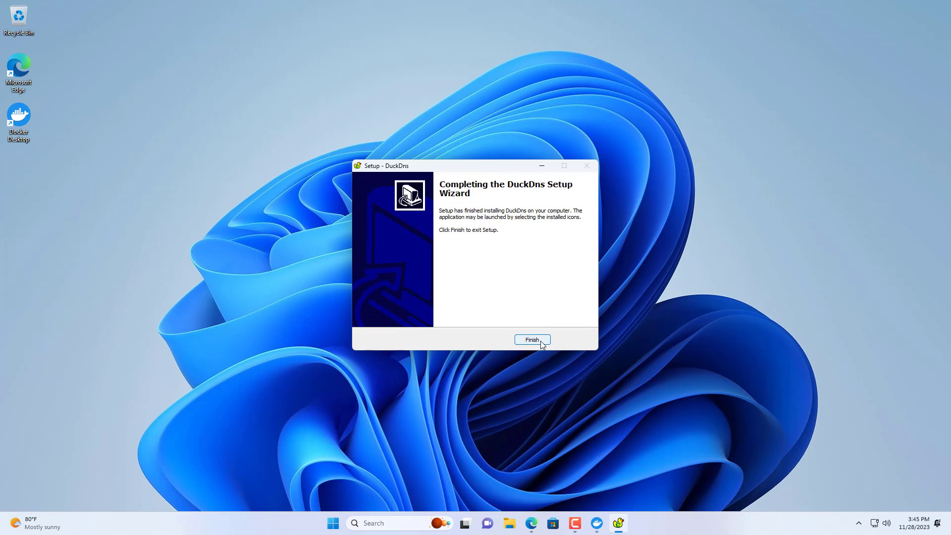
click(531, 338)
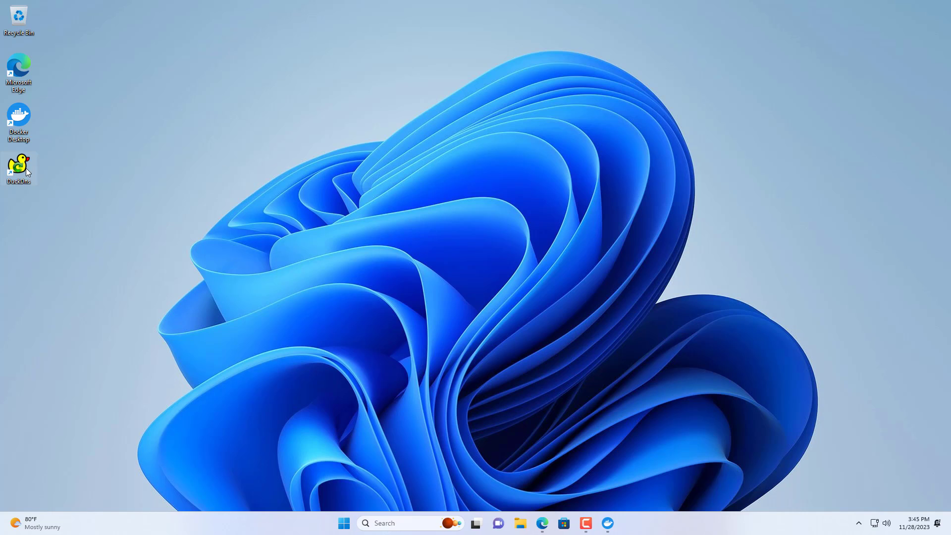
double_click(19, 169)
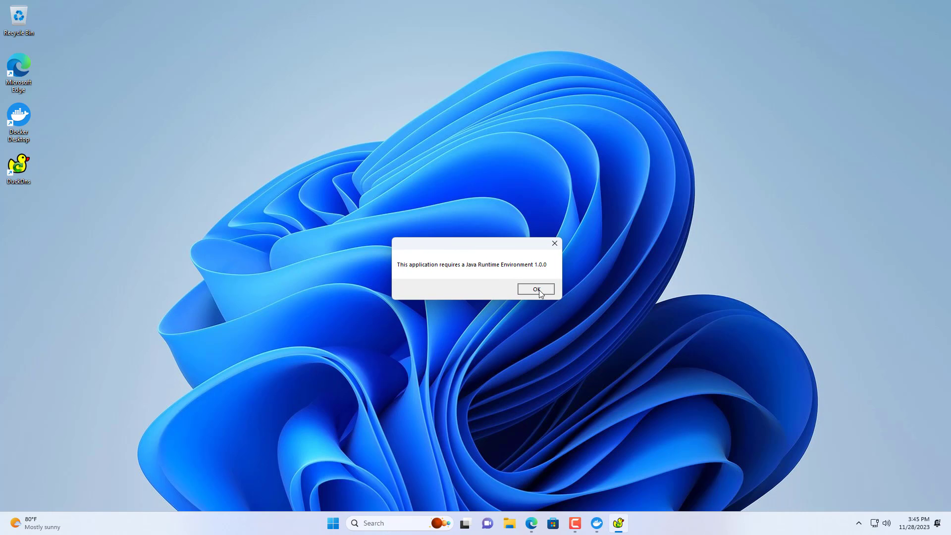
click(535, 288)
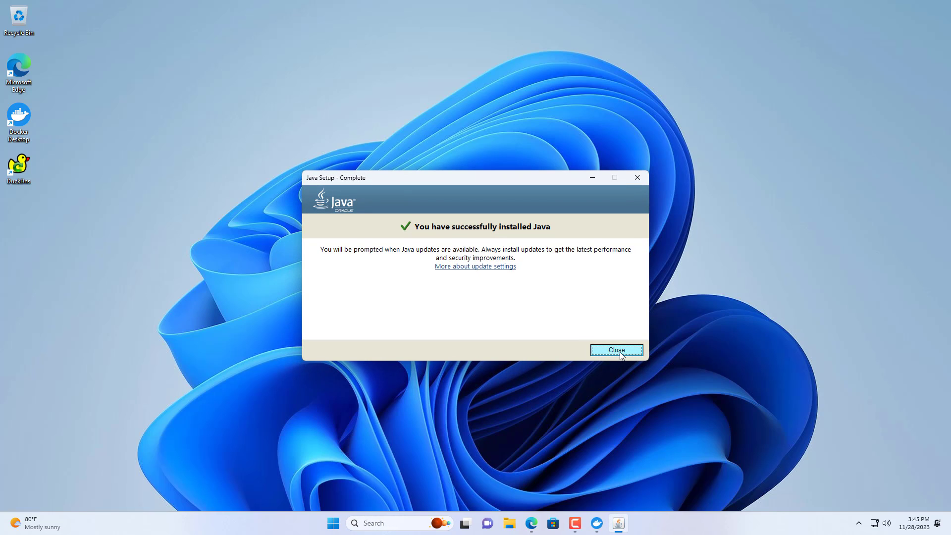
click(615, 350)
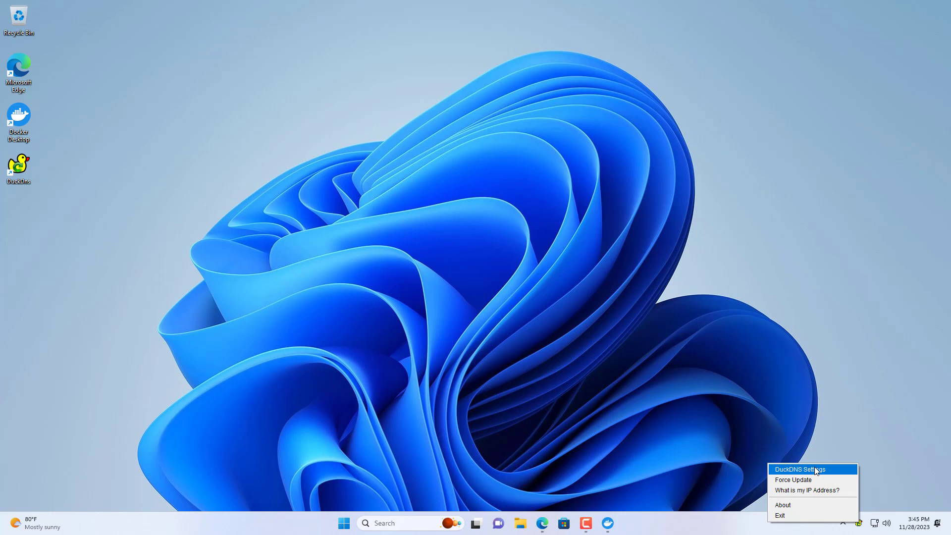
Step: Save the nccnetvn domain and account token in DuckDNS Settings, confirm and return to the browser
click(800, 469)
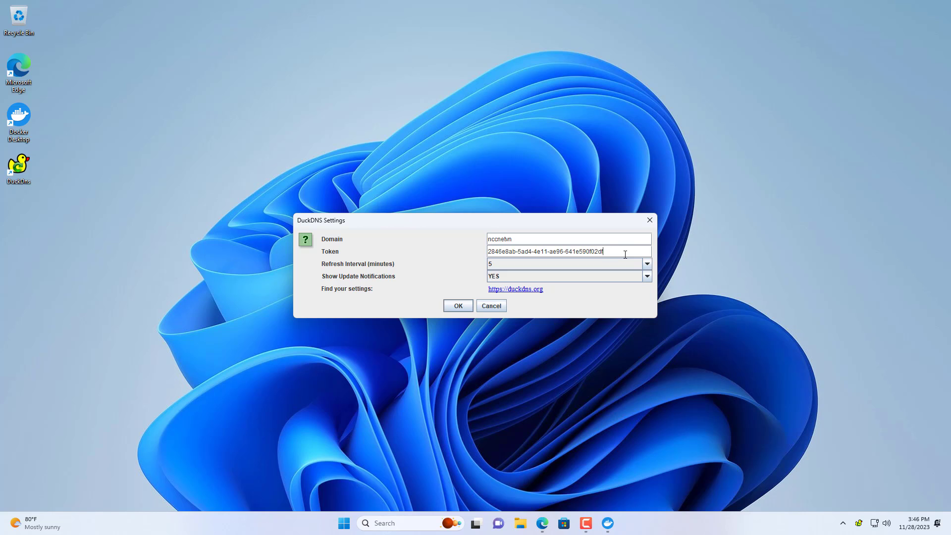
click(458, 305)
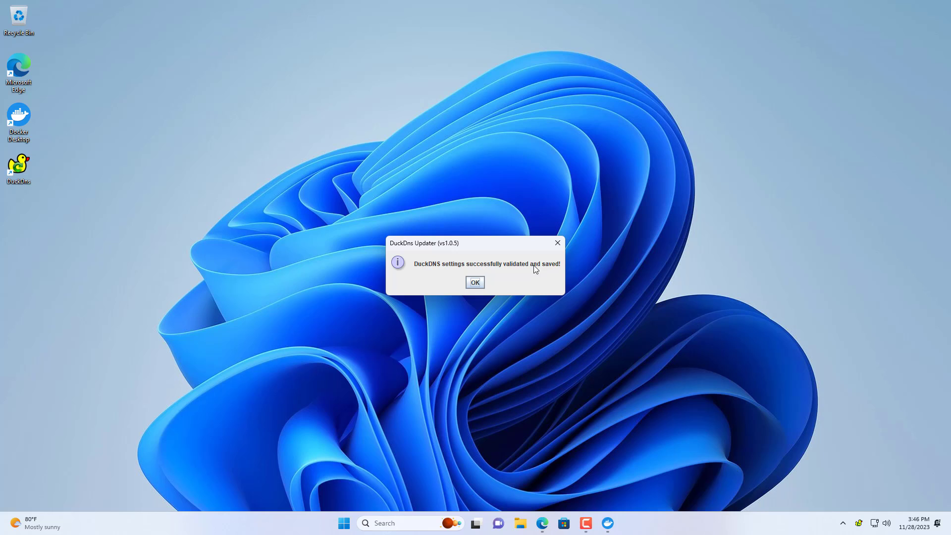
click(474, 282)
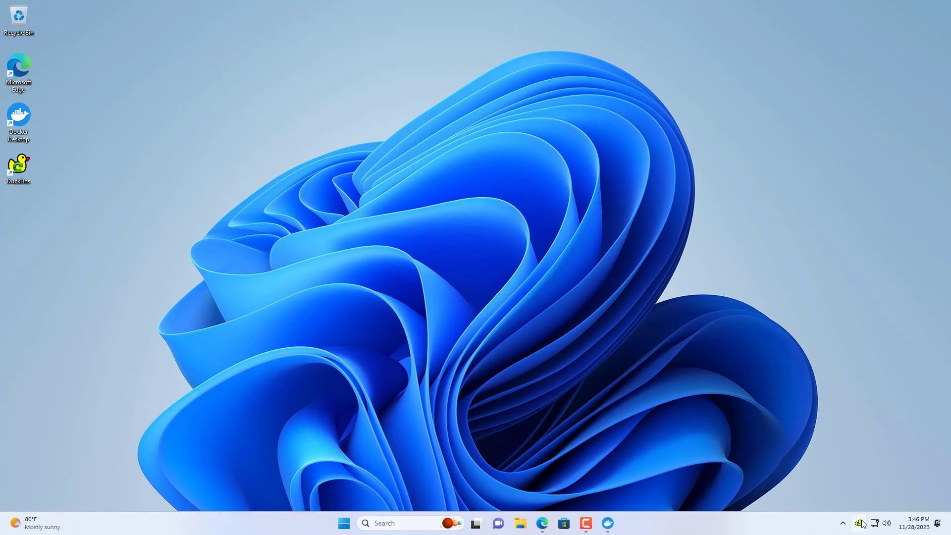
click(860, 523)
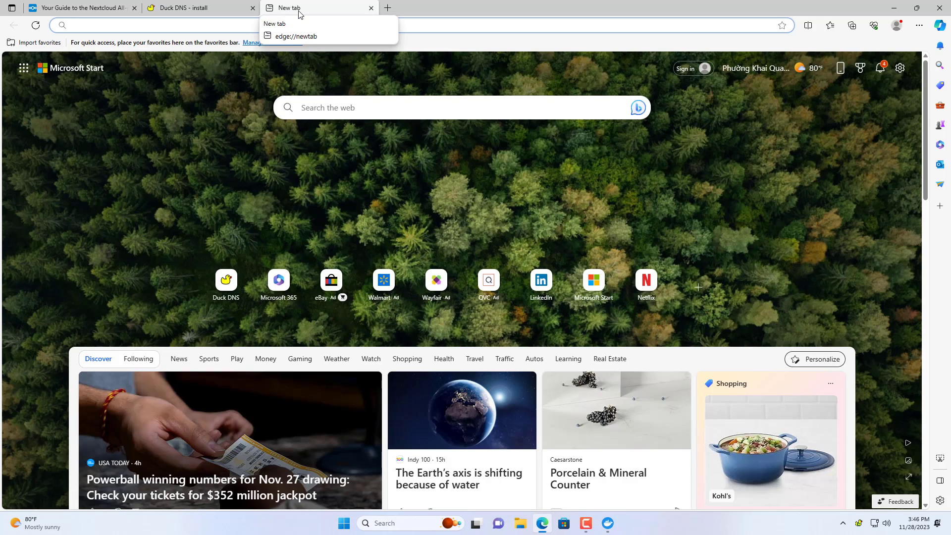
Step: Go to the router at 192.16... and open Network > Firewall in OpenWrt LuCI
text(192.168.1.1/cgi-bin/luci/)
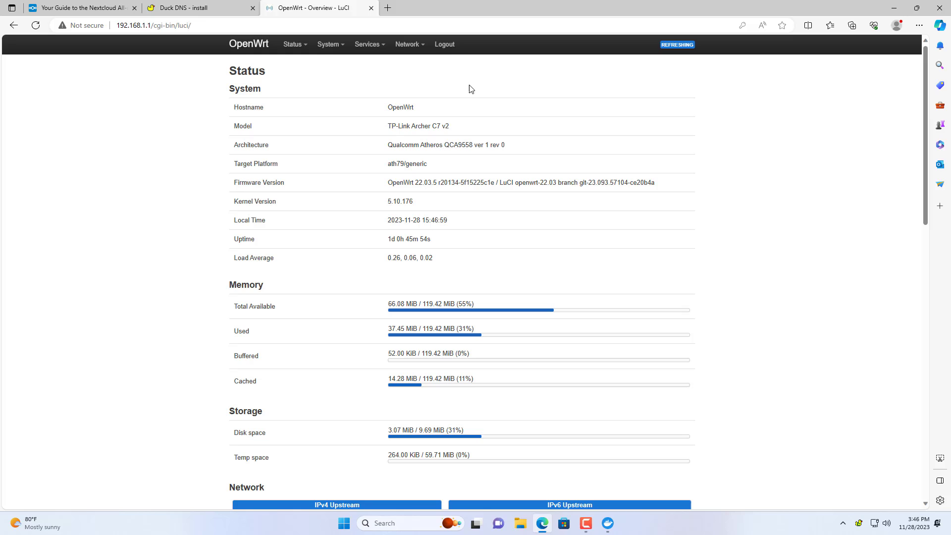
click(408, 44)
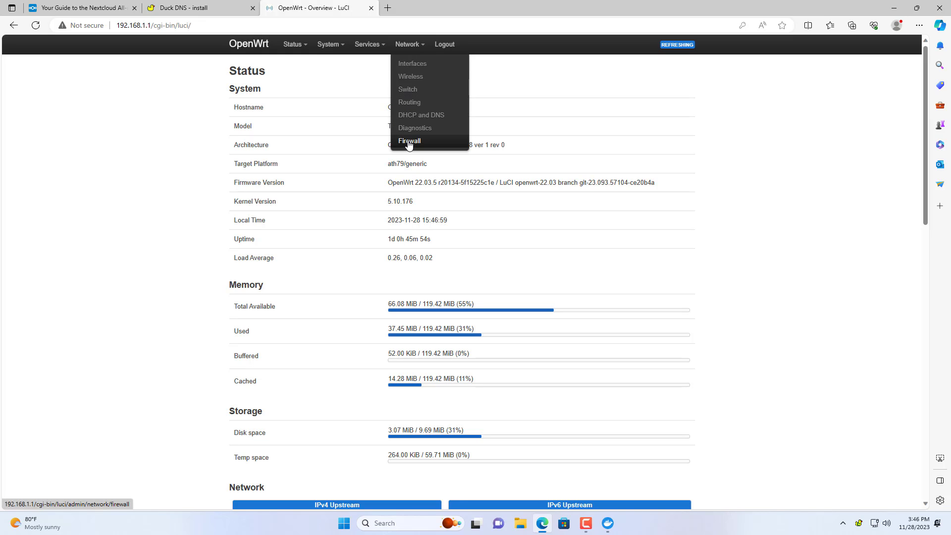
click(409, 141)
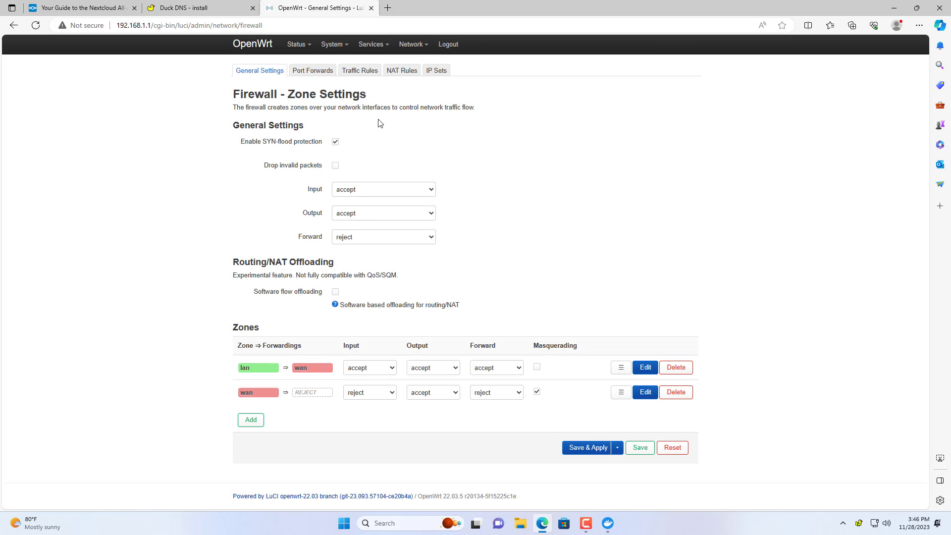
Step: Show the Port Forwards list with the existing VPN GRE rule
click(312, 71)
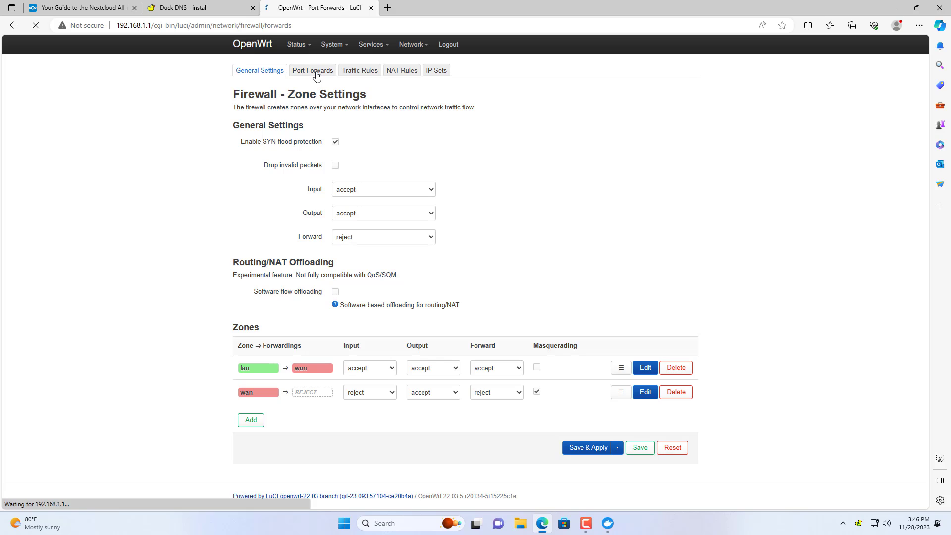
click(312, 70)
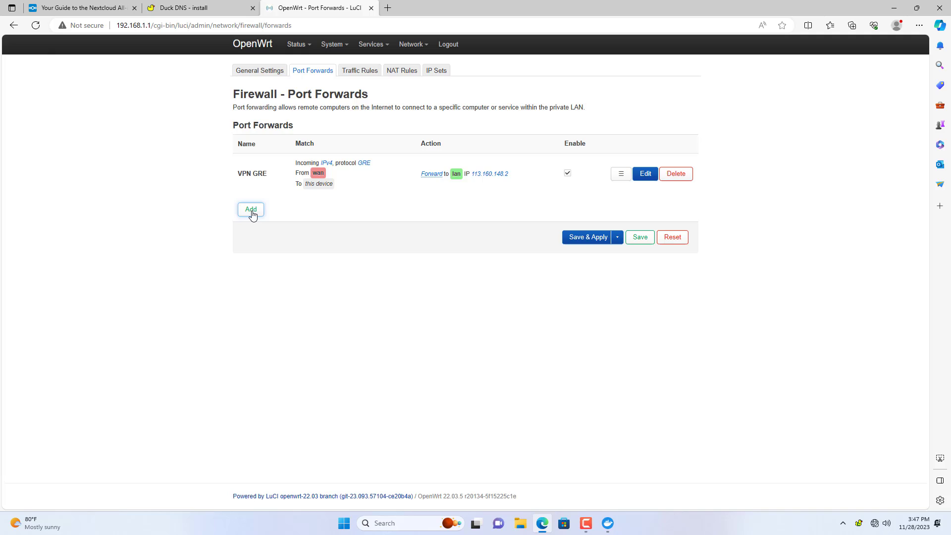
Step: Start a new port forward named ncc with external port 443
click(250, 209)
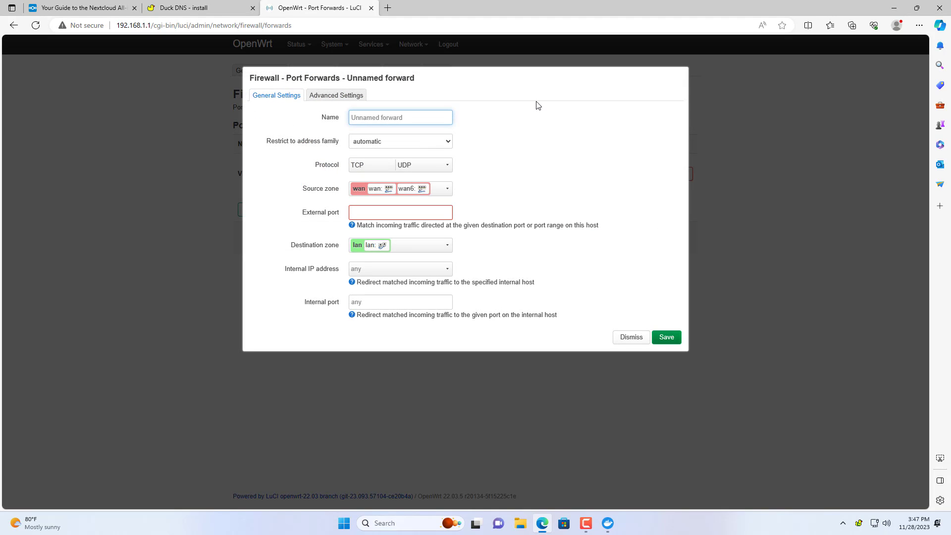
text(ncc)
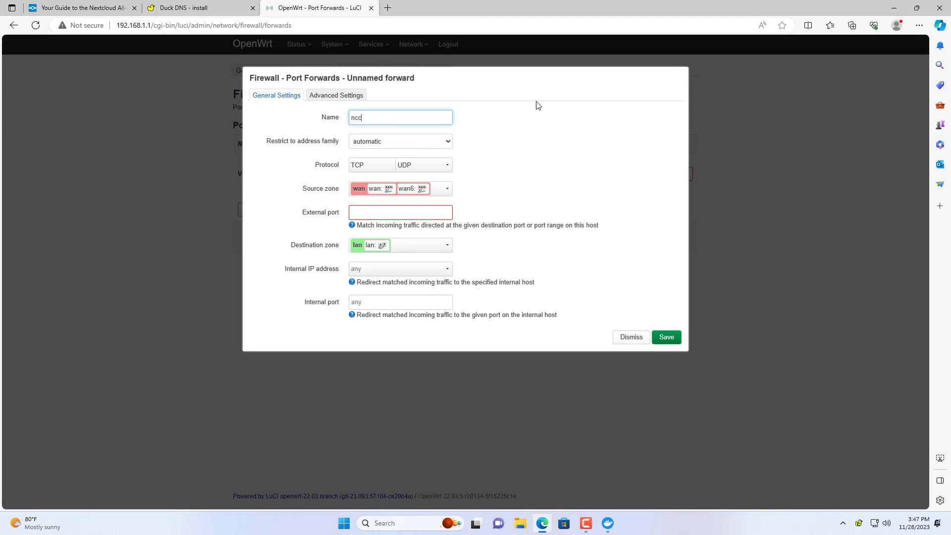
click(400, 212)
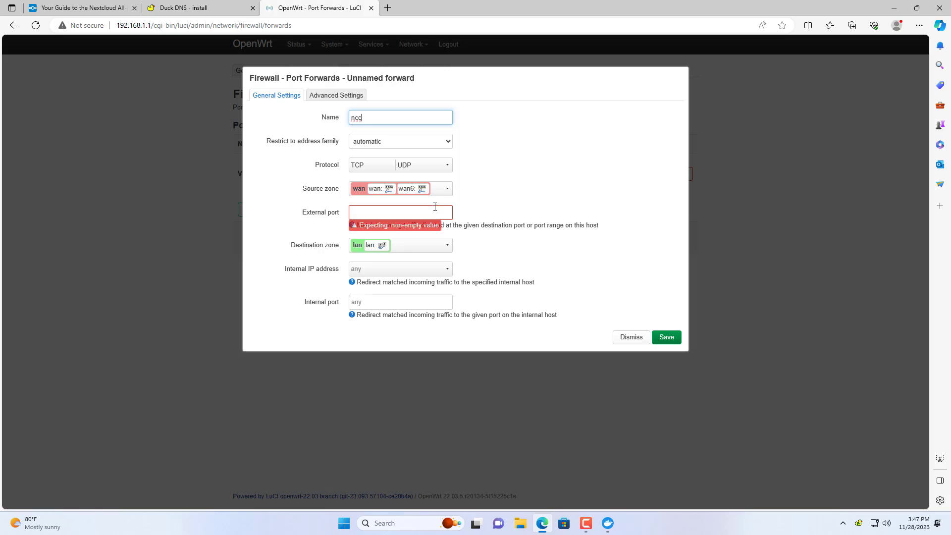
text(443)
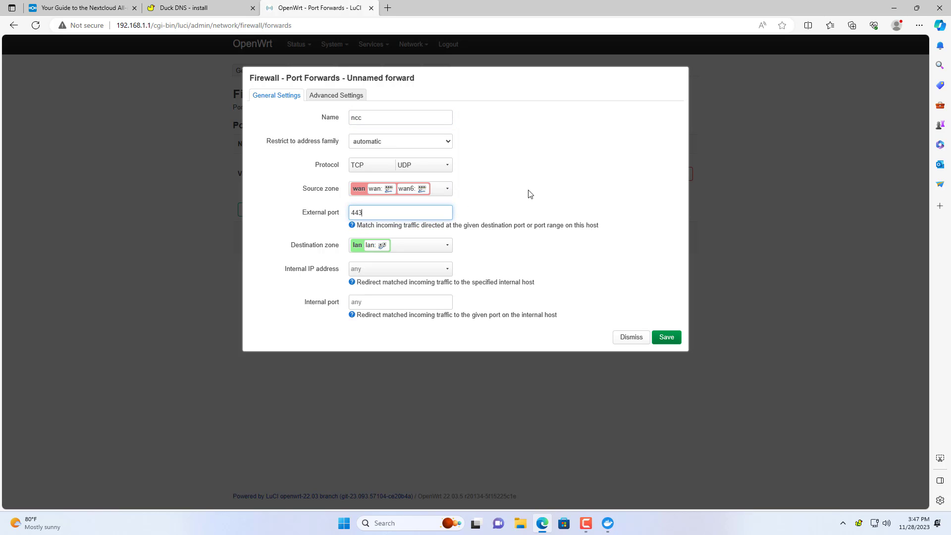
text(4)
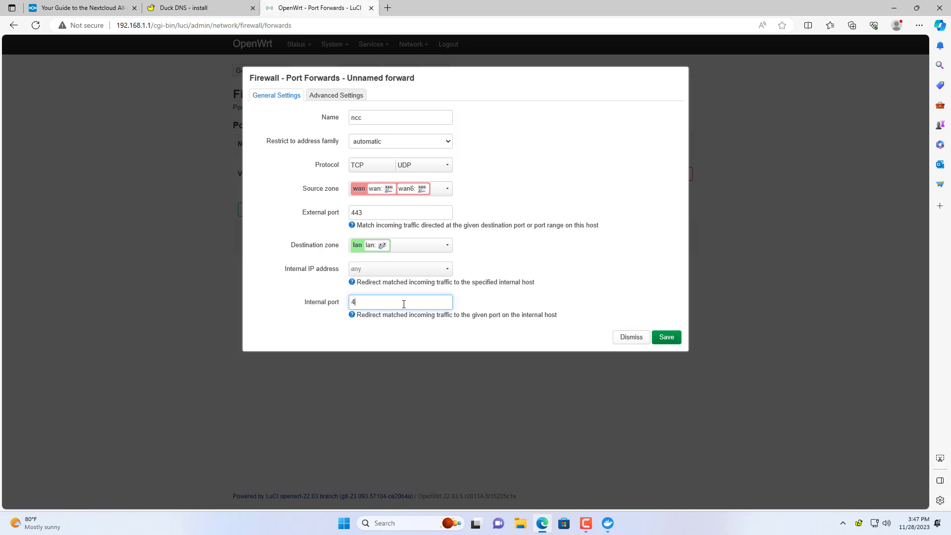
Step: Send the forwarded traffic to 192.168.1.146 on port 443 and save the ncc rule
click(401, 269)
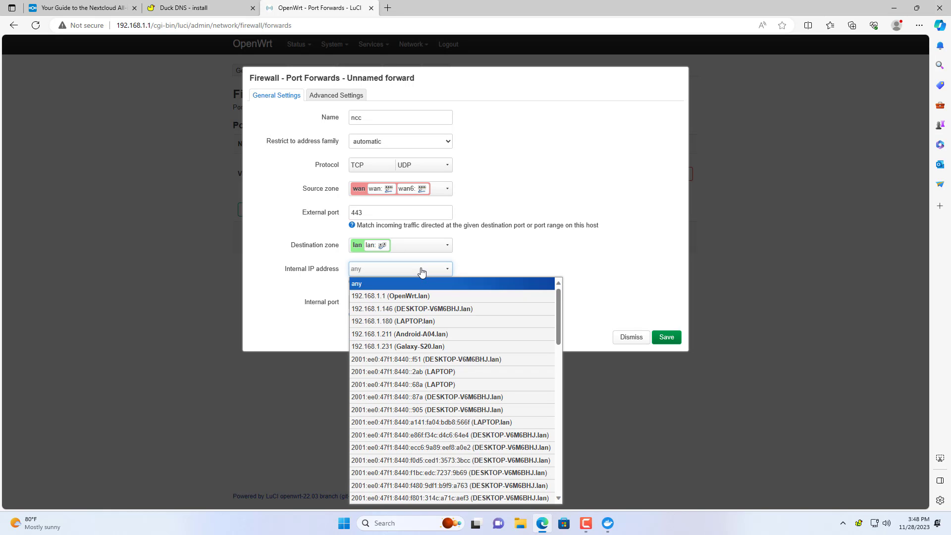
click(423, 309)
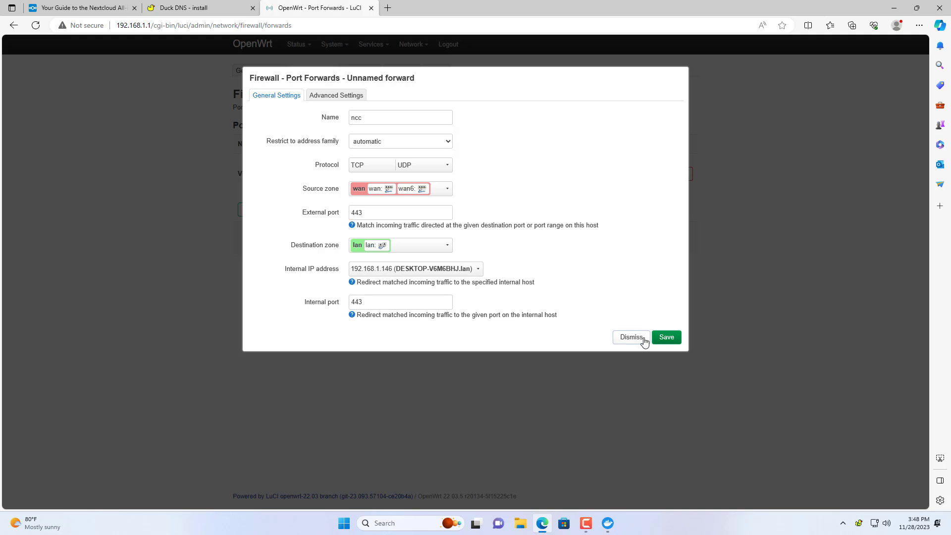
click(665, 337)
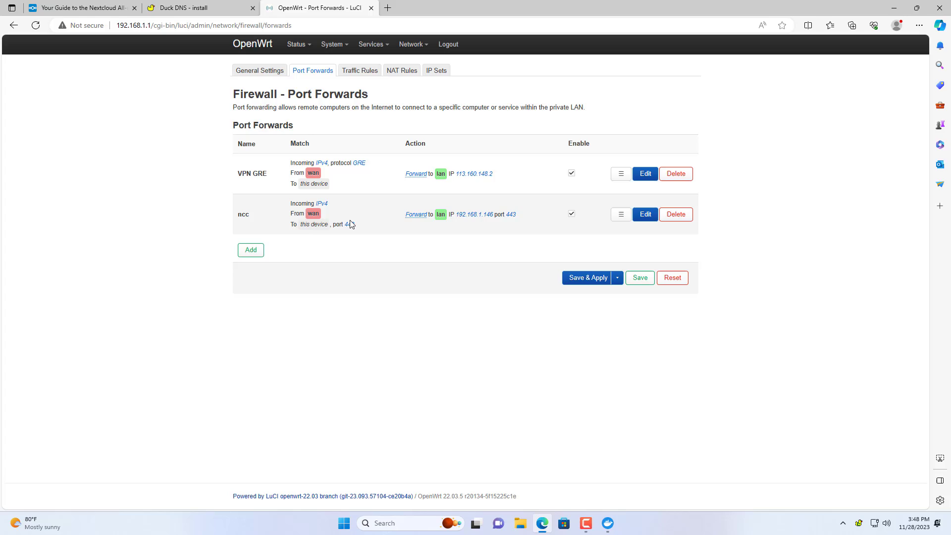
Step: Open Command Prompt from Start search
text(camtasia Recorder 2021)
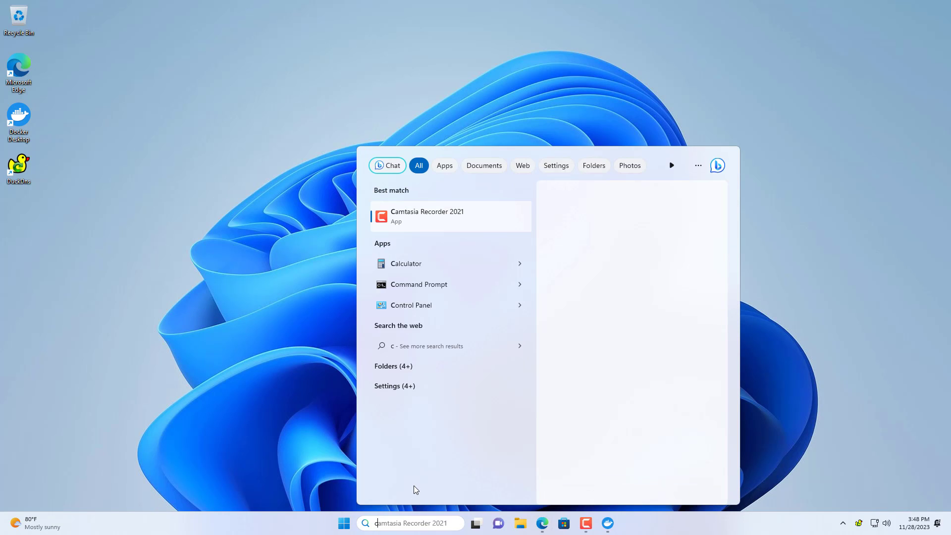
text(cmd)
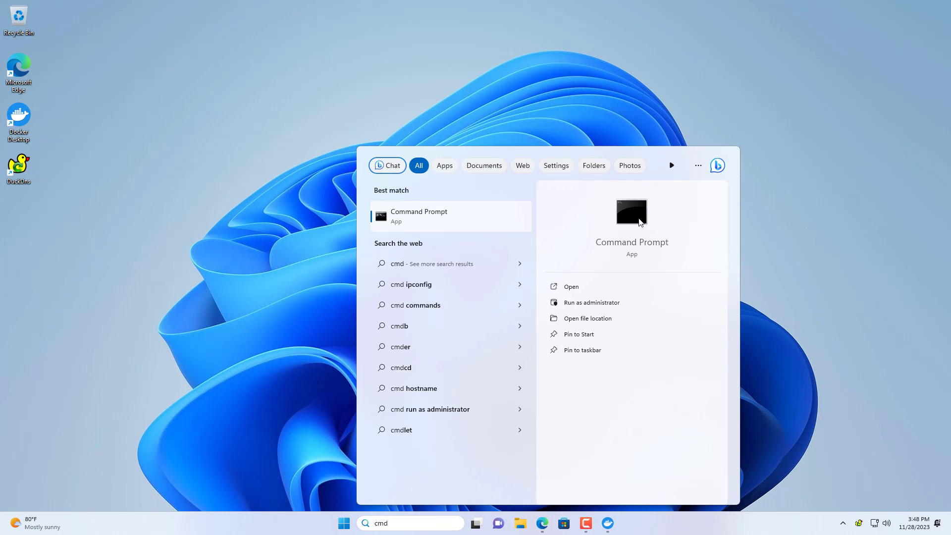
click(531, 523)
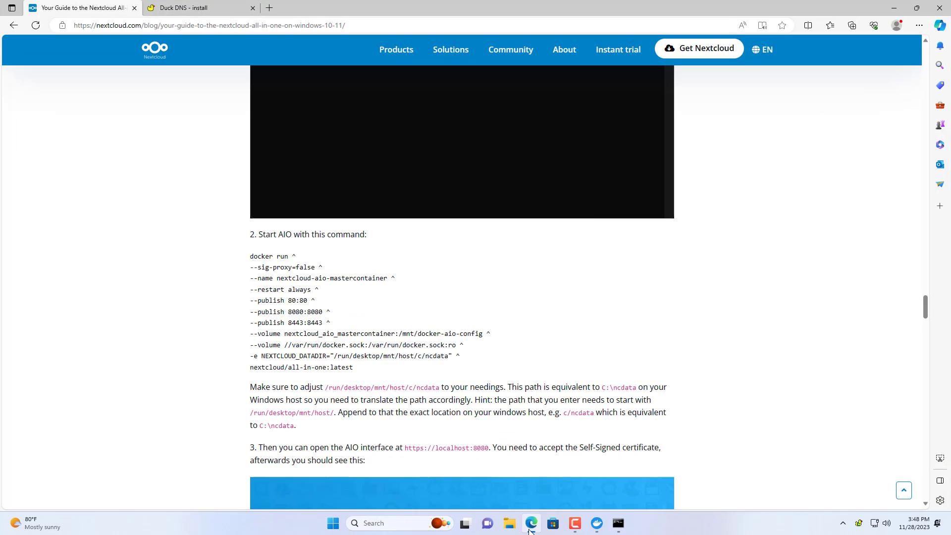
Step: Select the docker run command for Nextcloud AIO in the guide and copy it
drag(250, 256, 347, 357)
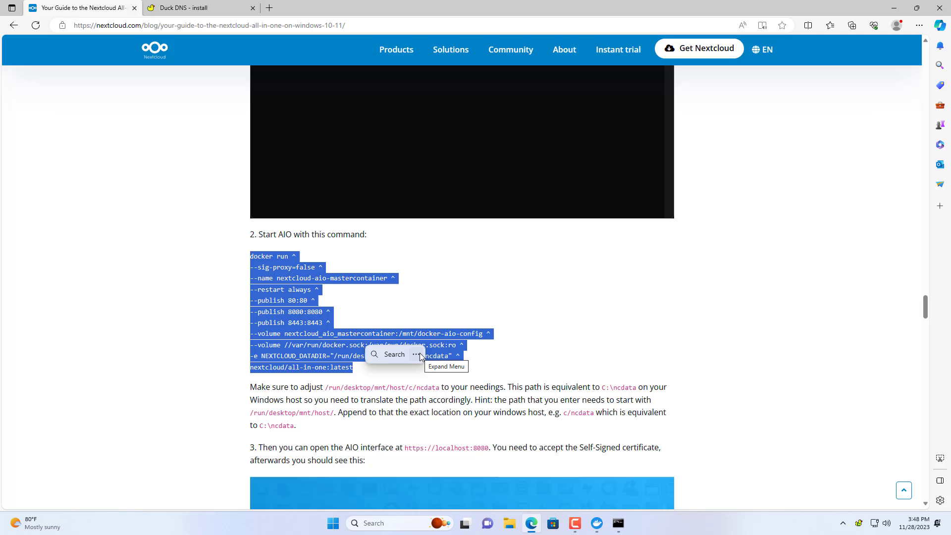
click(416, 354)
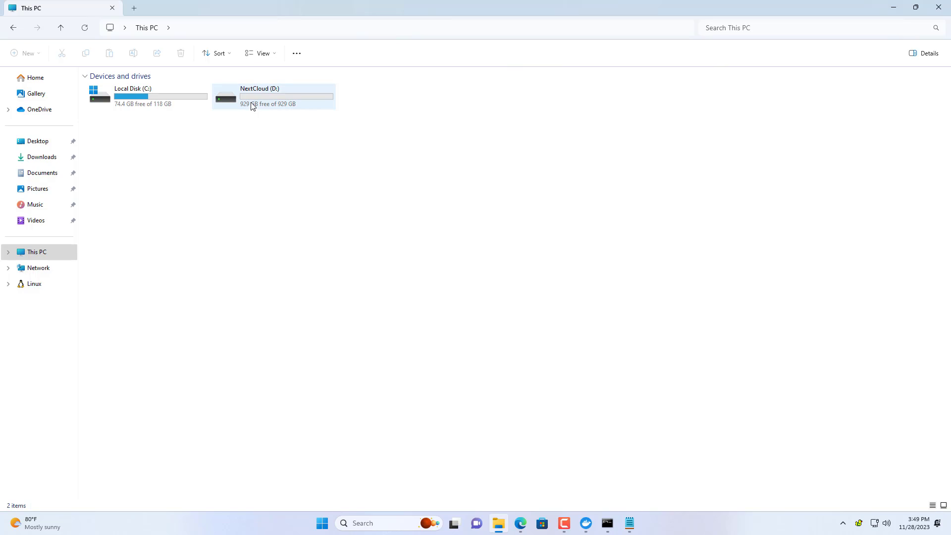
Step: Change the data path to /run/desktop/mnt/host/d/ncdata and copy the whole docker command
double_click(274, 97)
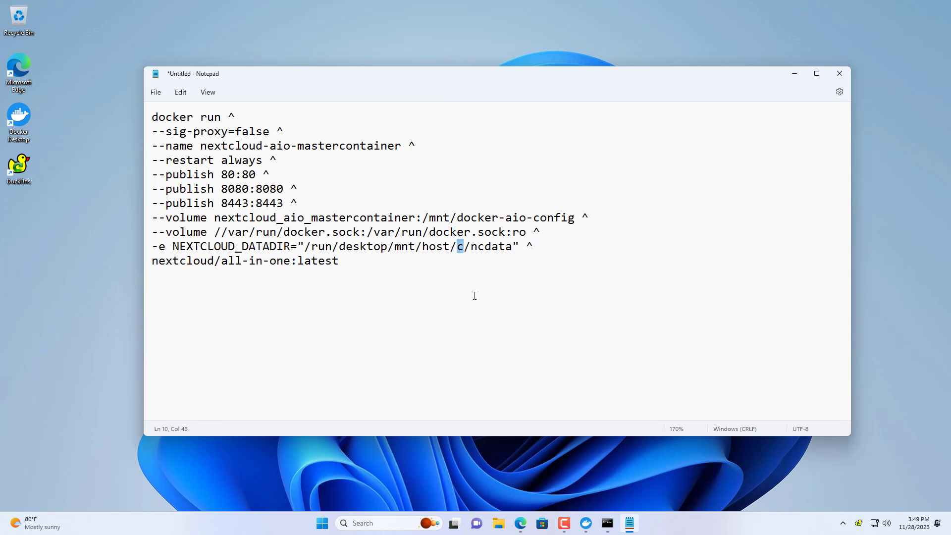
text(d)
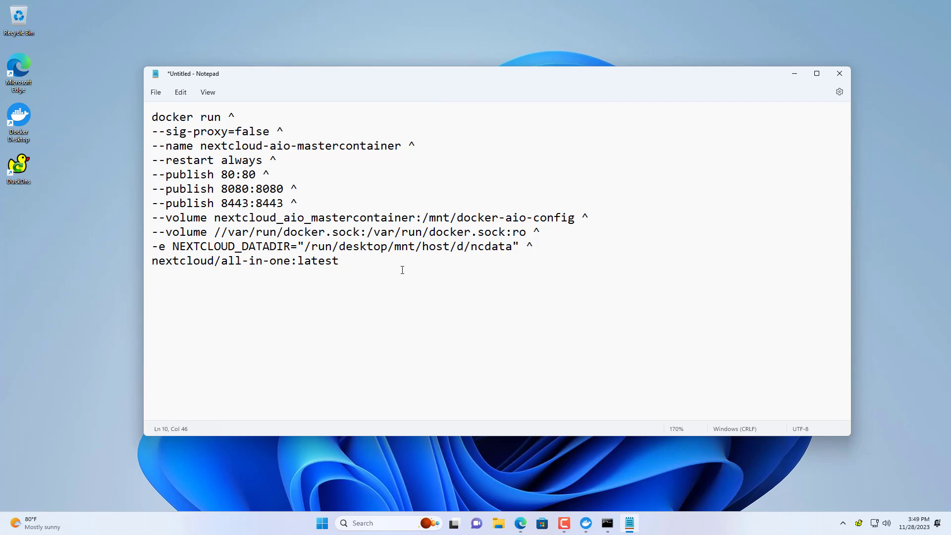
double_click(458, 245)
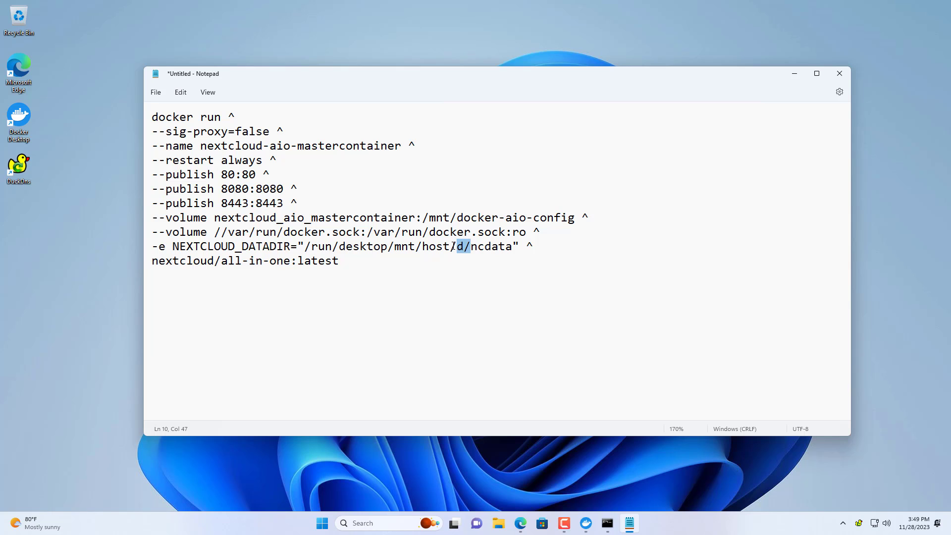
key(ctrl+a)
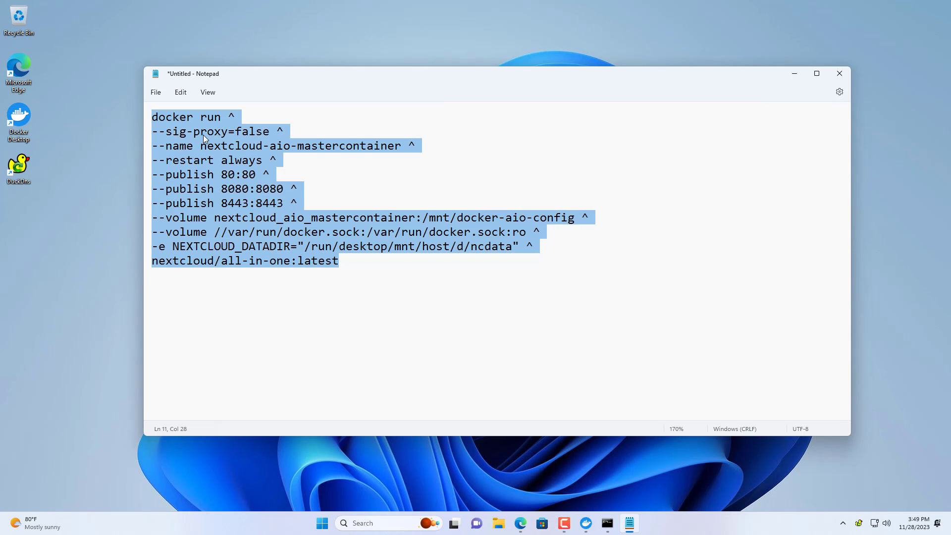
click(617, 523)
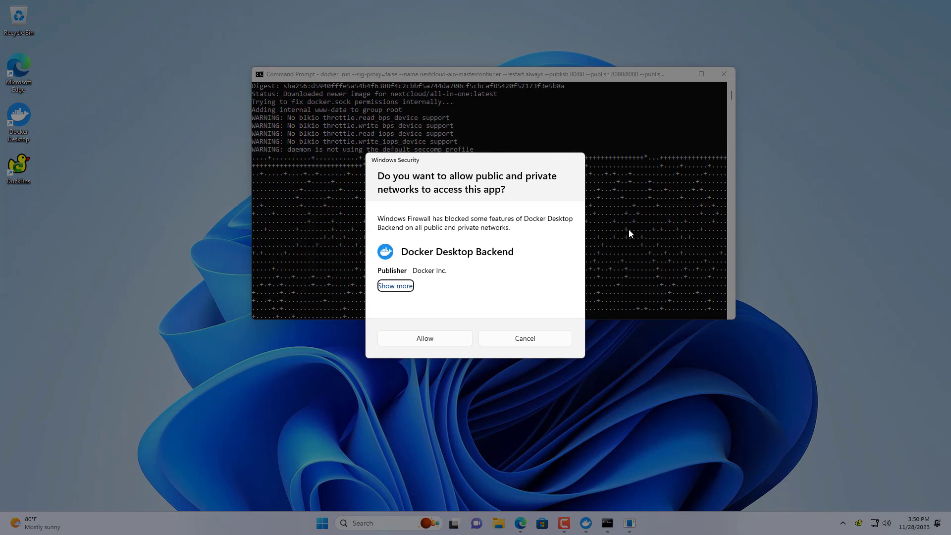
Step: Allow Docker Desktop Backend through the Windows firewall from the security prompt
click(396, 285)
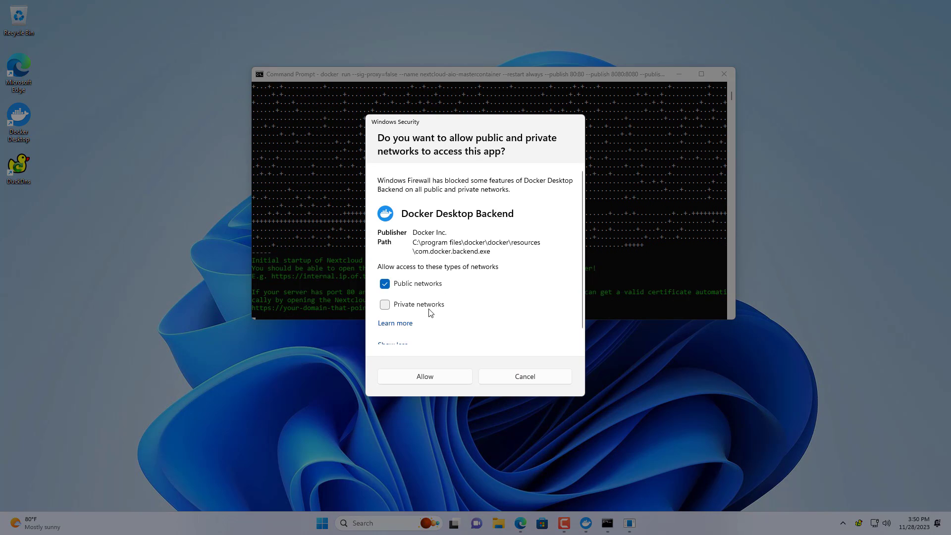
click(425, 376)
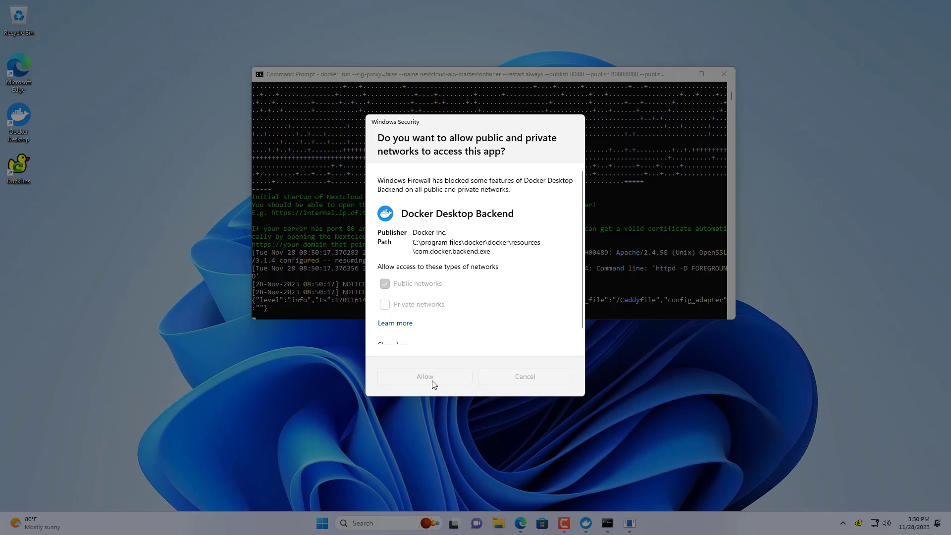
click(425, 376)
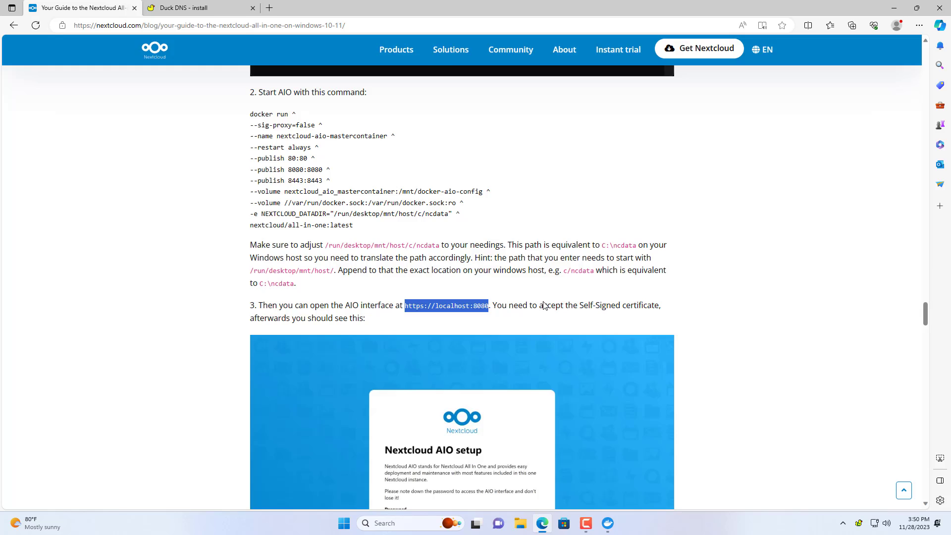
click(445, 305)
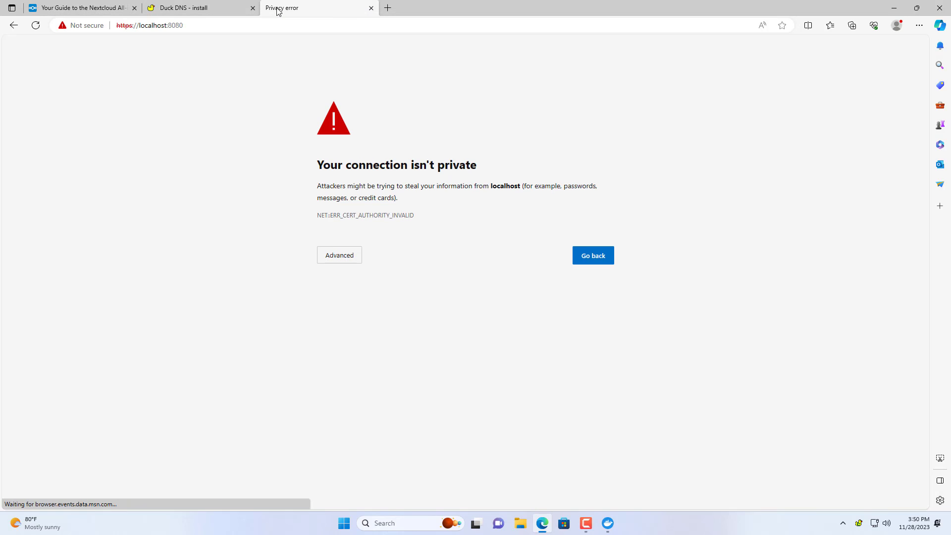
click(339, 254)
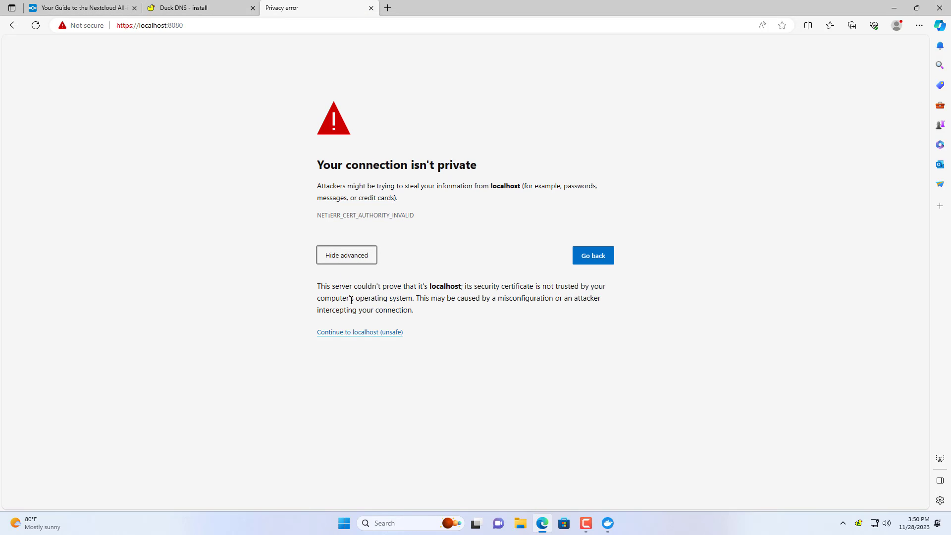
click(359, 332)
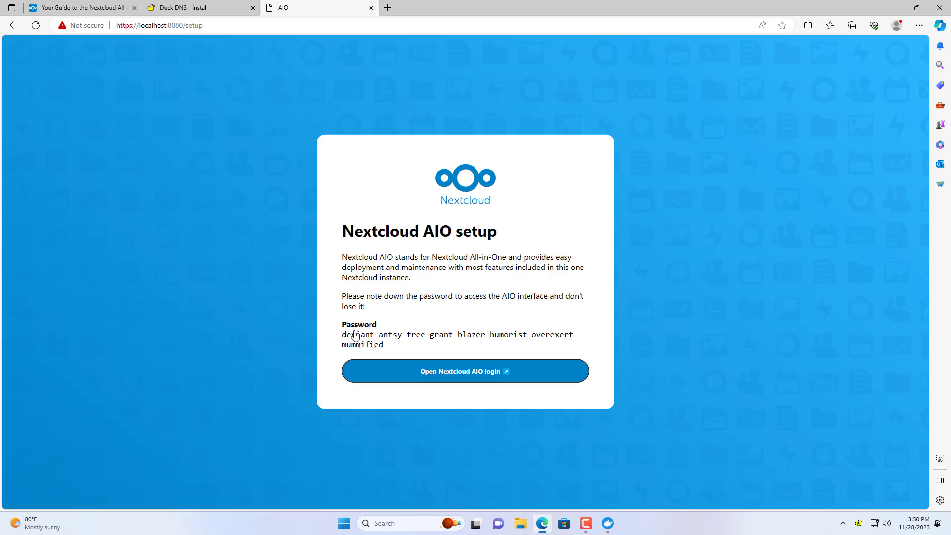
click(464, 371)
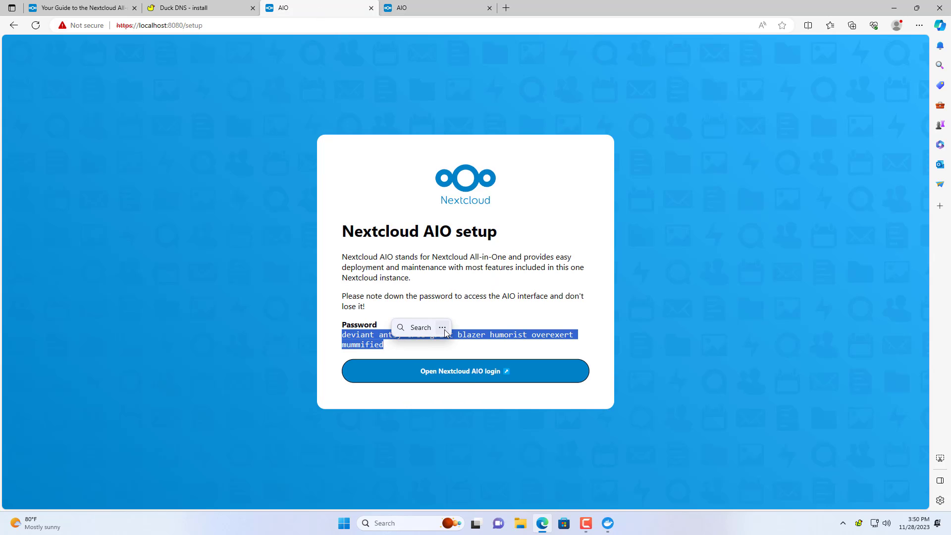
click(465, 371)
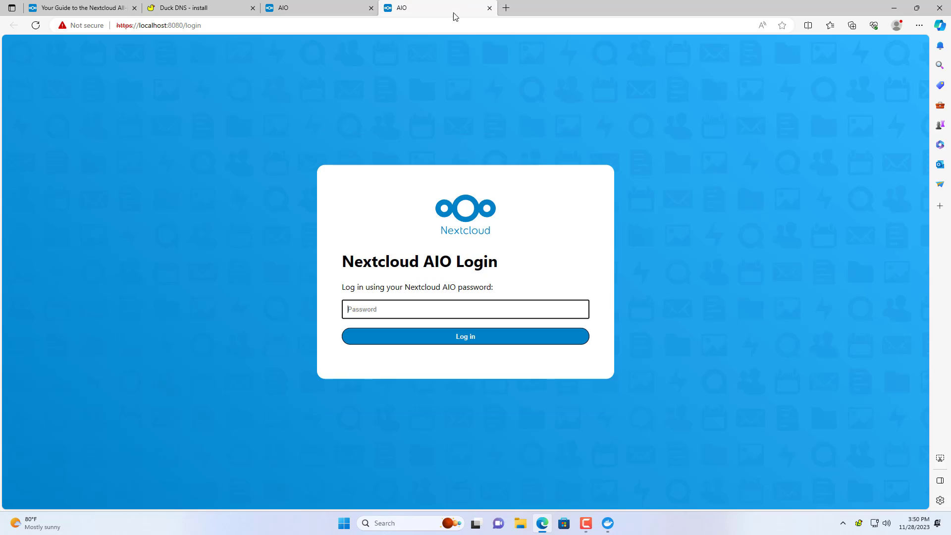
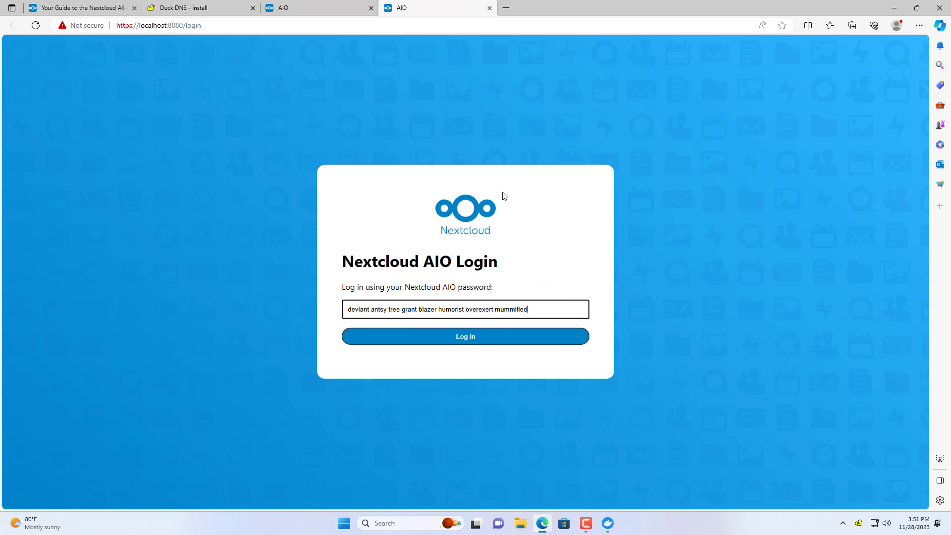
Step: Log in to AIO and check the domain name on the Duck DNS page
click(464, 336)
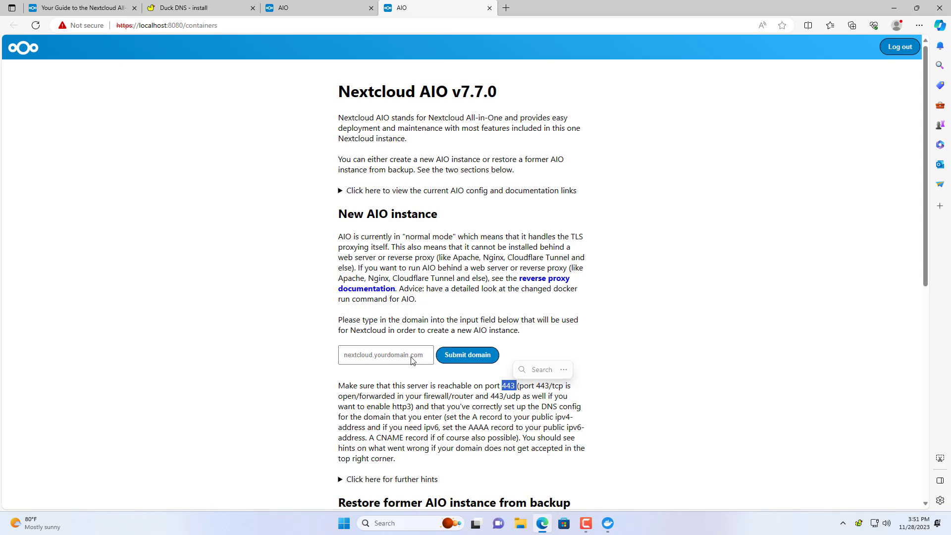
click(200, 8)
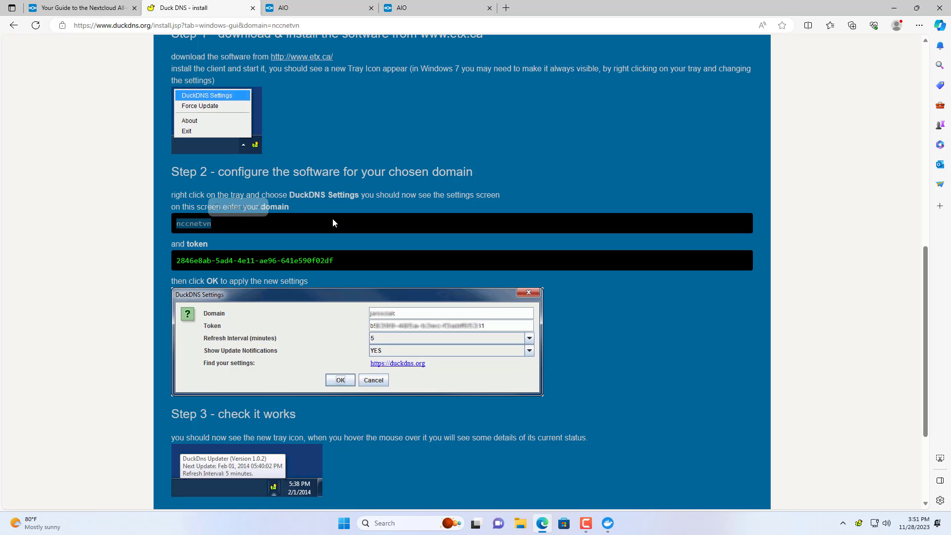
click(437, 8)
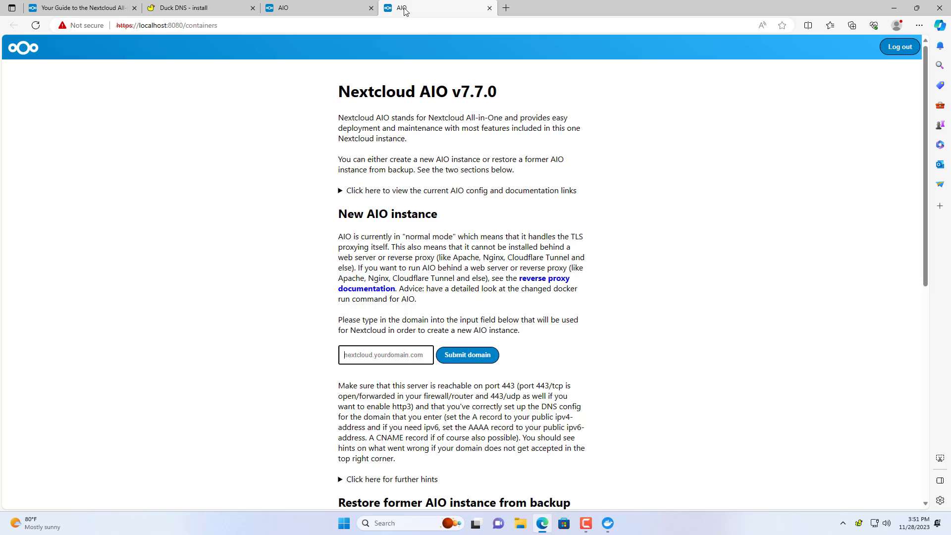
Step: Submit nccnetvn.duckdns.org as the domain for the AIO instance
text(nccnetvn)
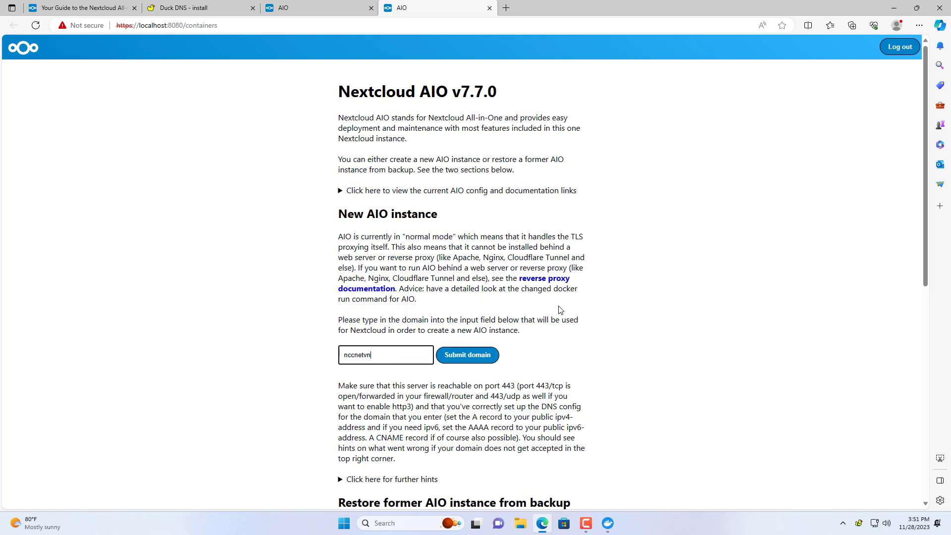
text(.duc)
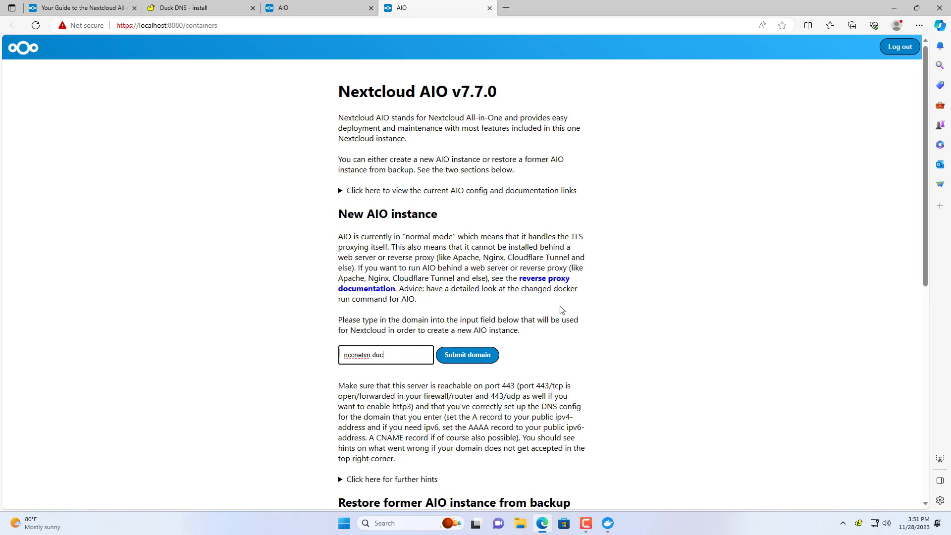
text(kdns.o)
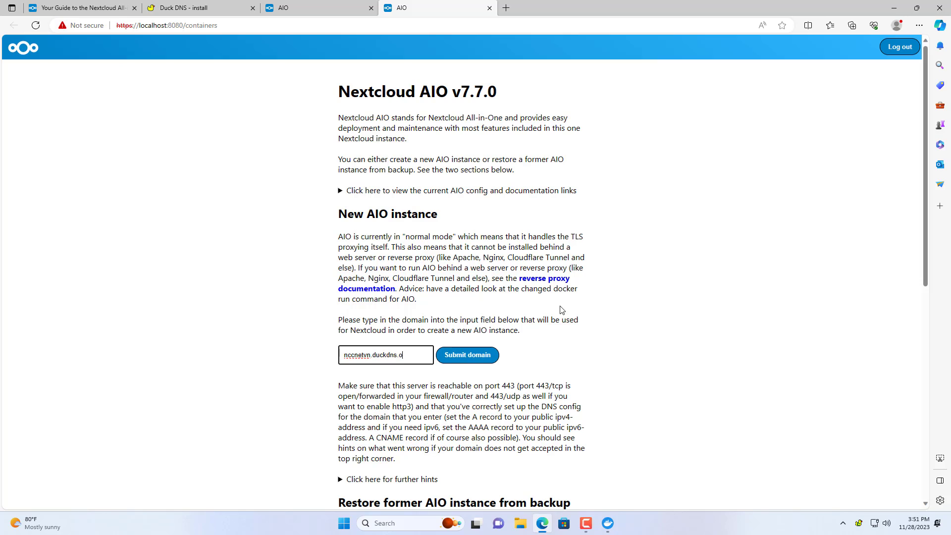
text(rg)
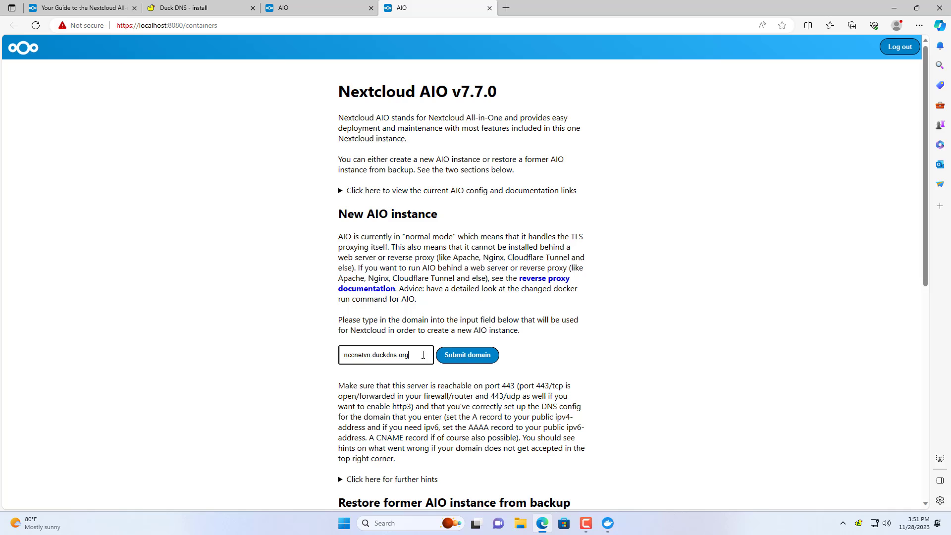
click(467, 355)
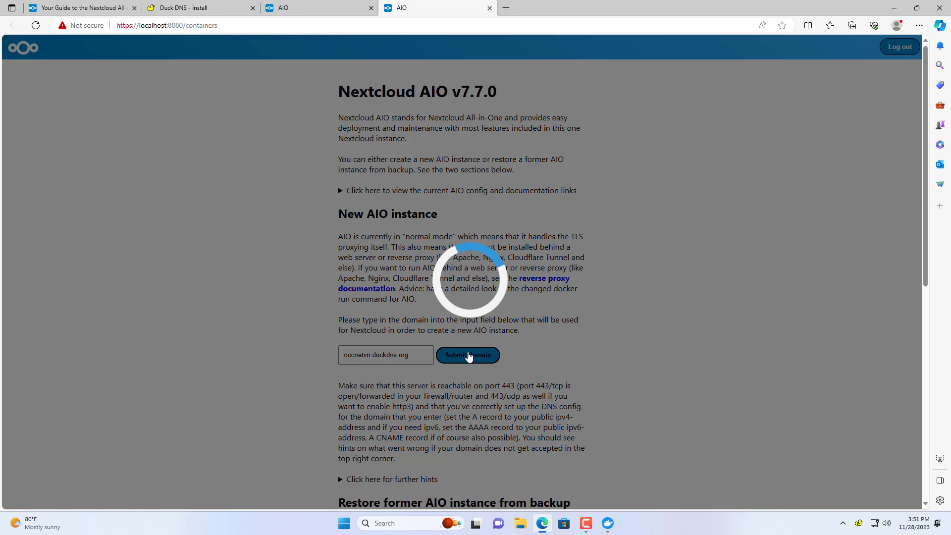
Step: Uncheck the Collabora, Imaginary and Nextcloud Talk optional containers
click(466, 354)
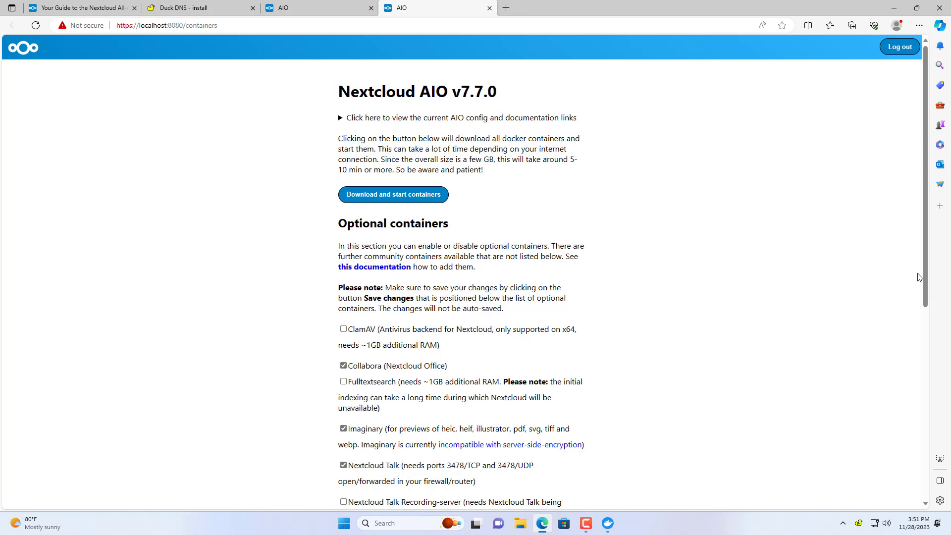
scroll(down, 3)
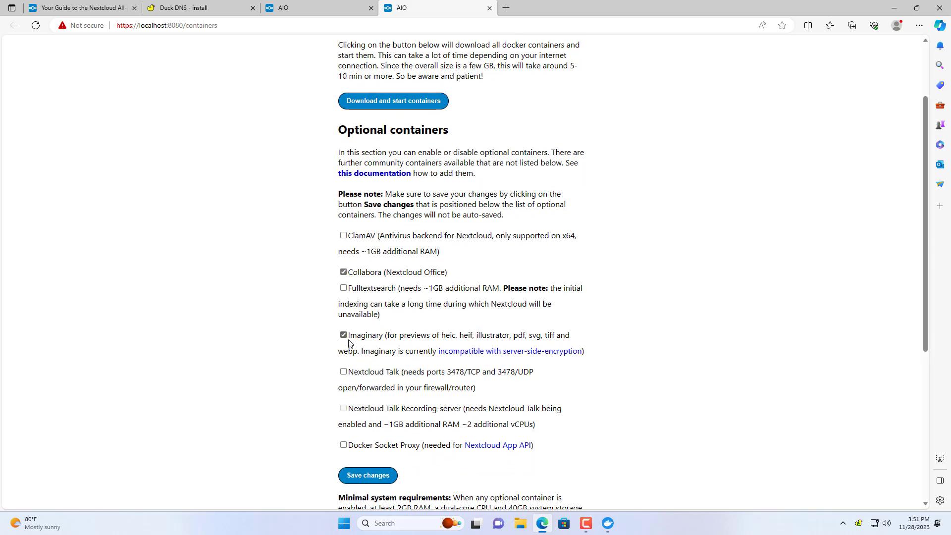
click(343, 272)
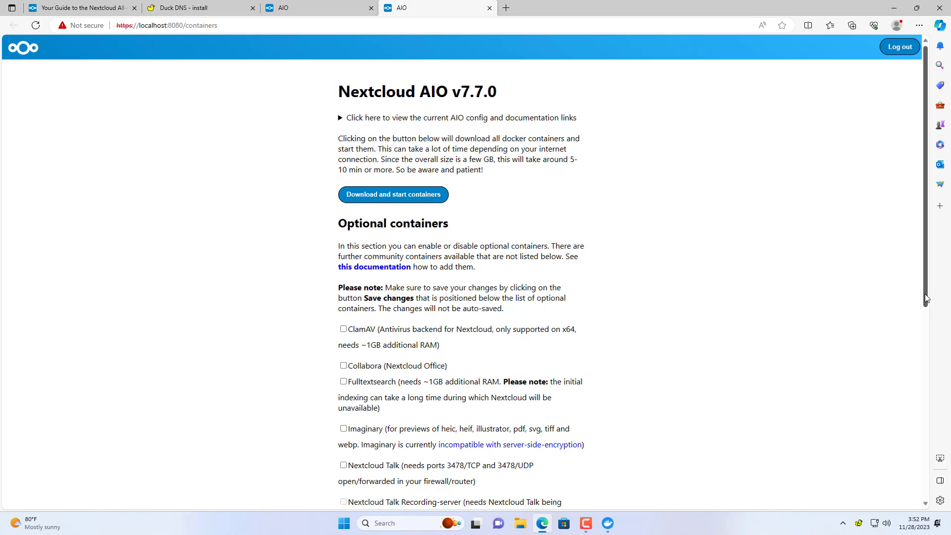
Step: Enter Asia/Ho_Chi_Minh as the timezone, submit it and confirm
scroll(down, 3)
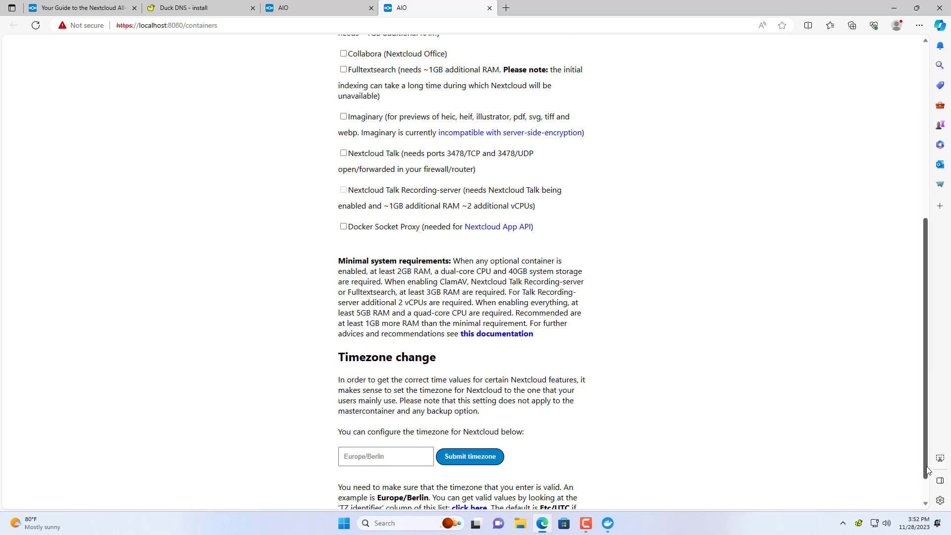
scroll(down, 3)
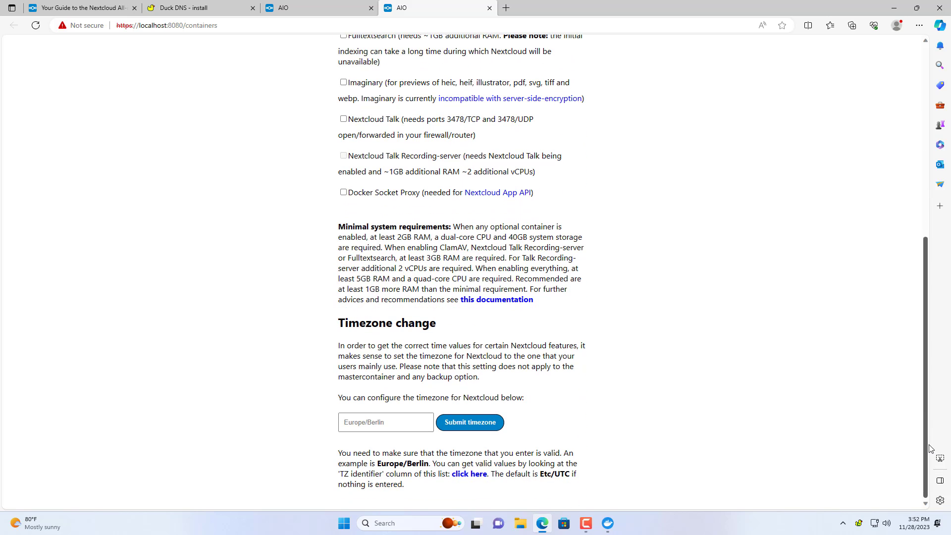
click(386, 422)
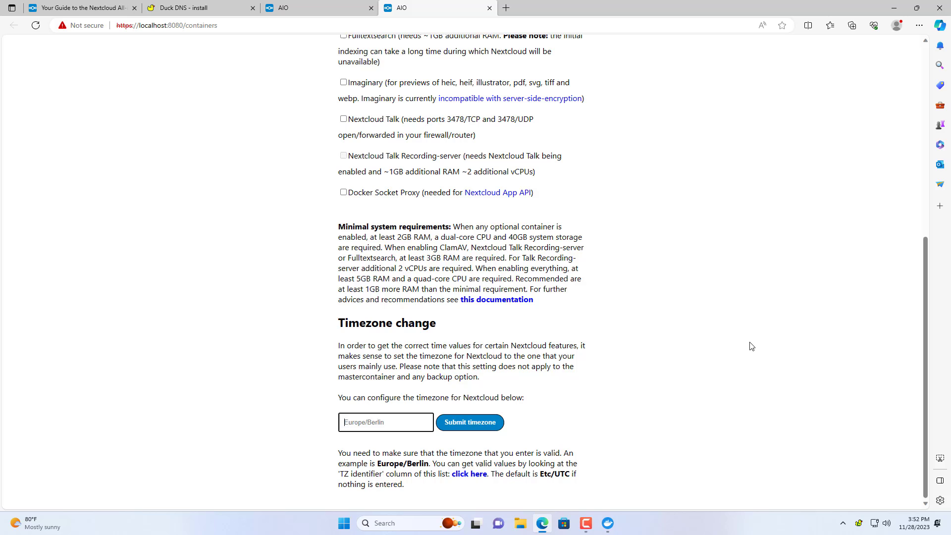
text(Asia/Ho_Chi_Minh)
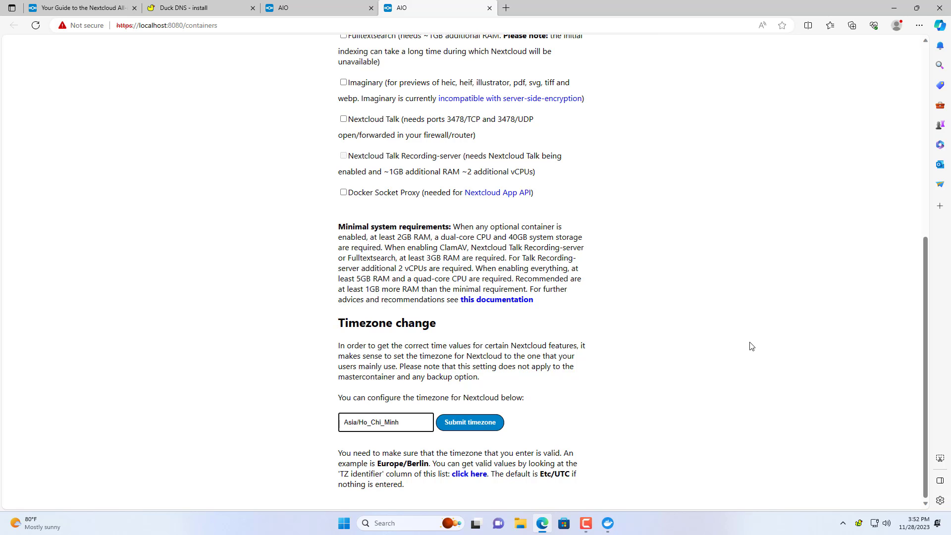
click(470, 422)
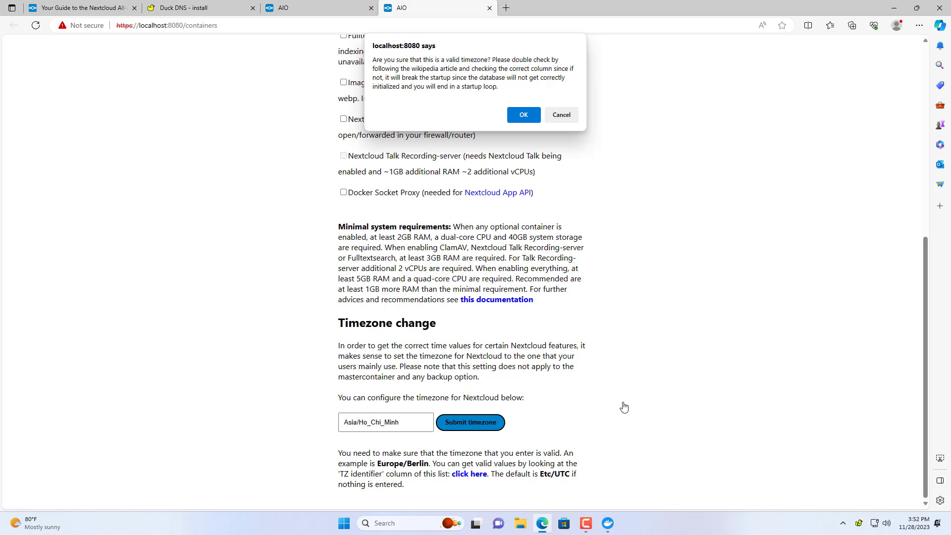
click(523, 115)
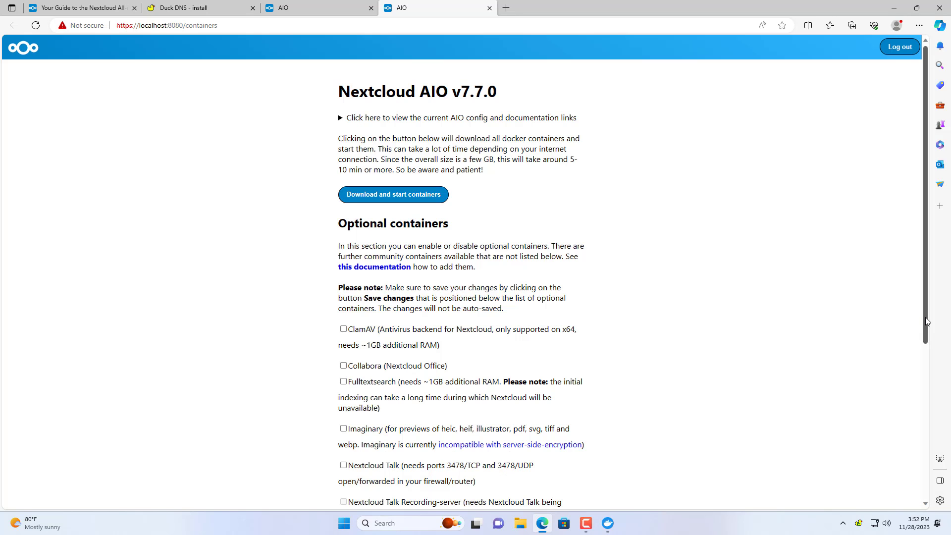
scroll(down, 3)
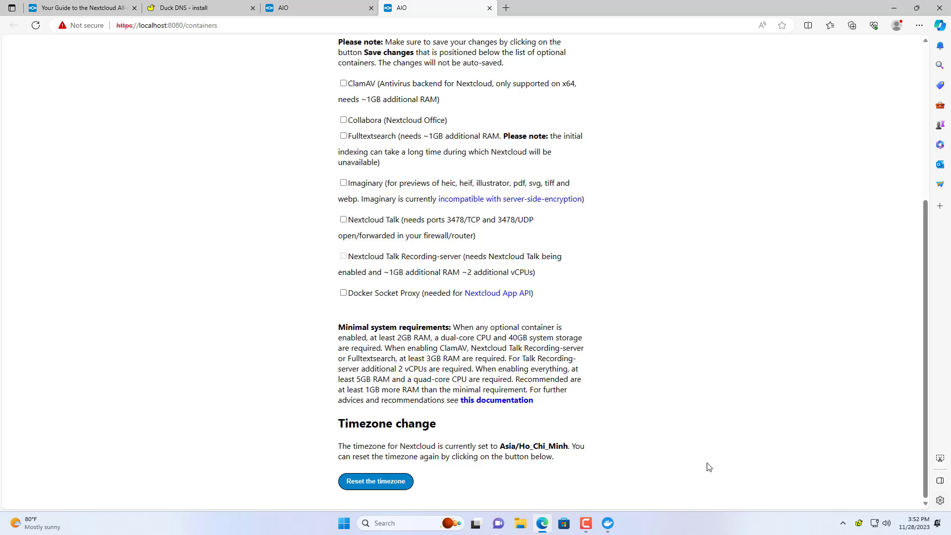
double_click(533, 446)
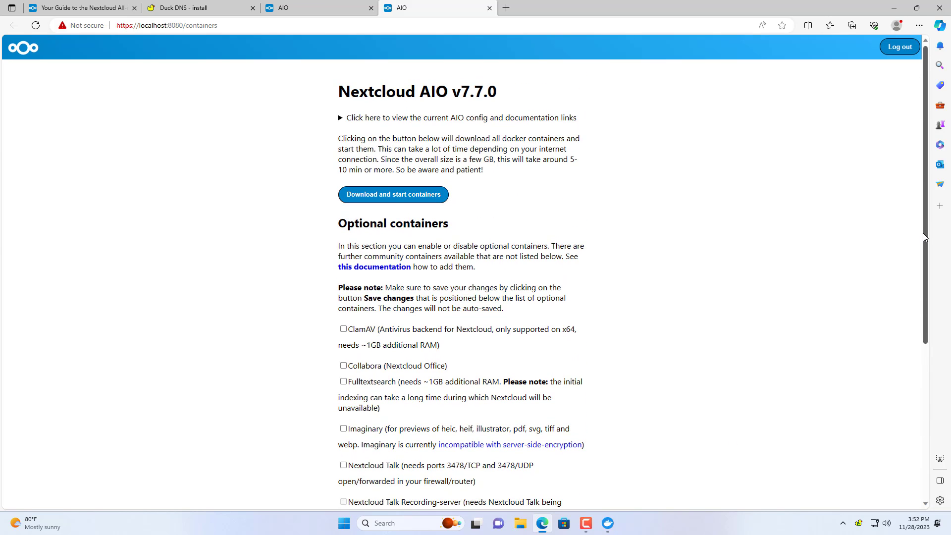
mouse_move(409, 204)
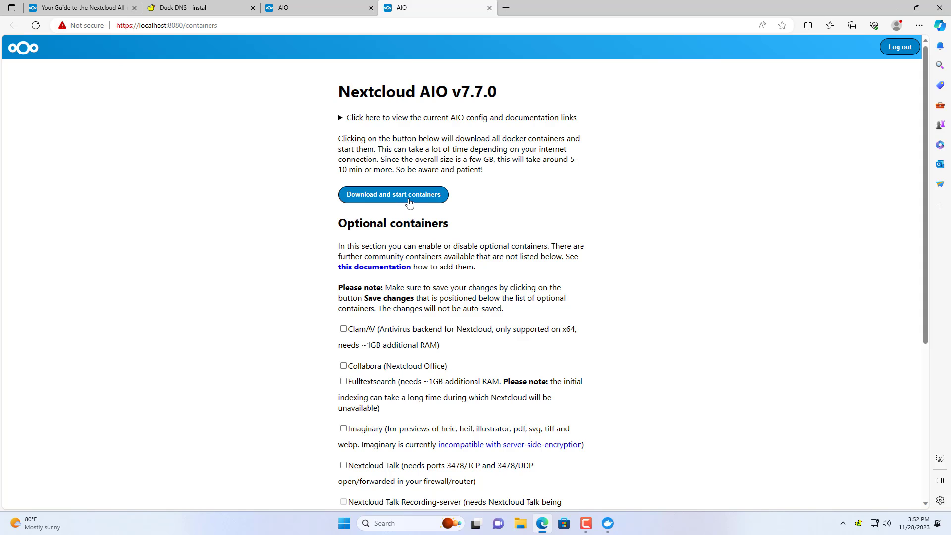
Step: Download and start all Nextcloud AIO containers
click(393, 195)
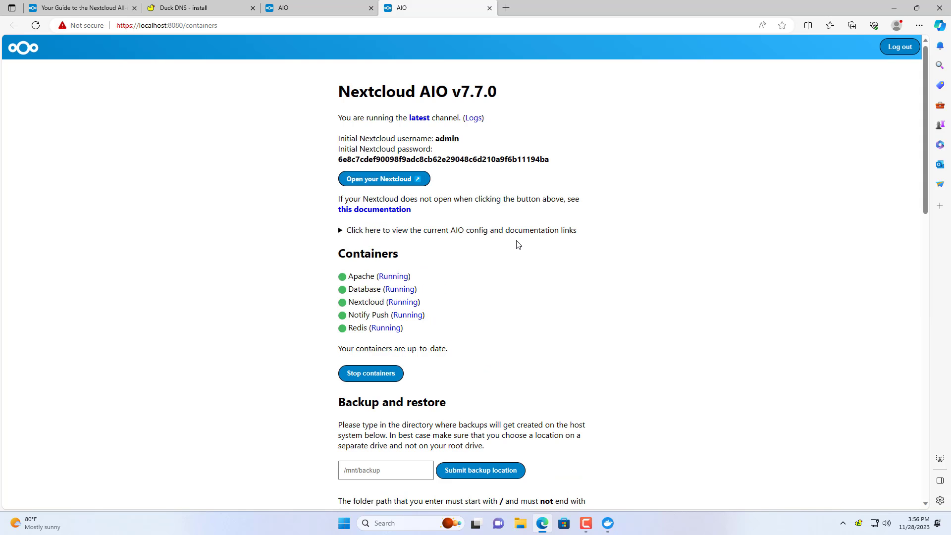
mouse_move(363, 258)
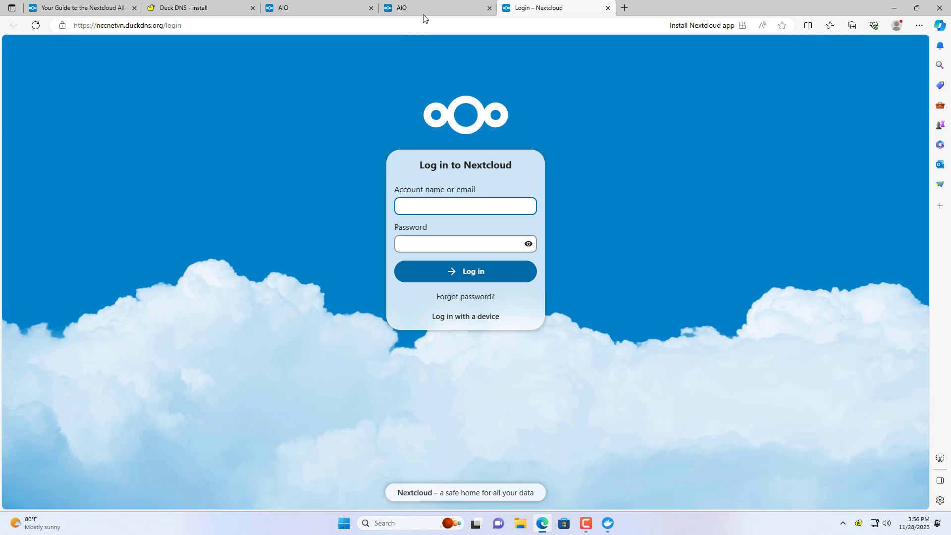
Step: Copy admin and the initial password from AIO and log in to Nextcloud
click(437, 8)
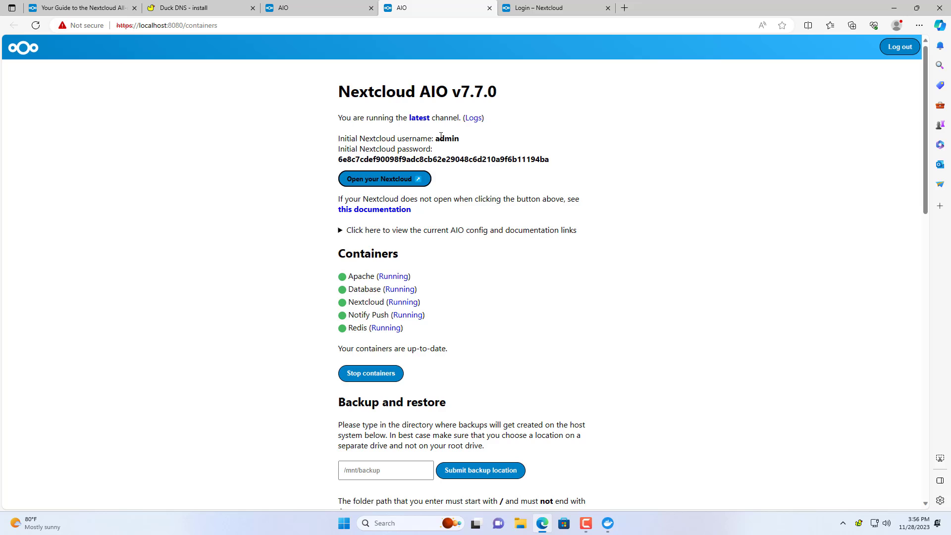
double_click(447, 139)
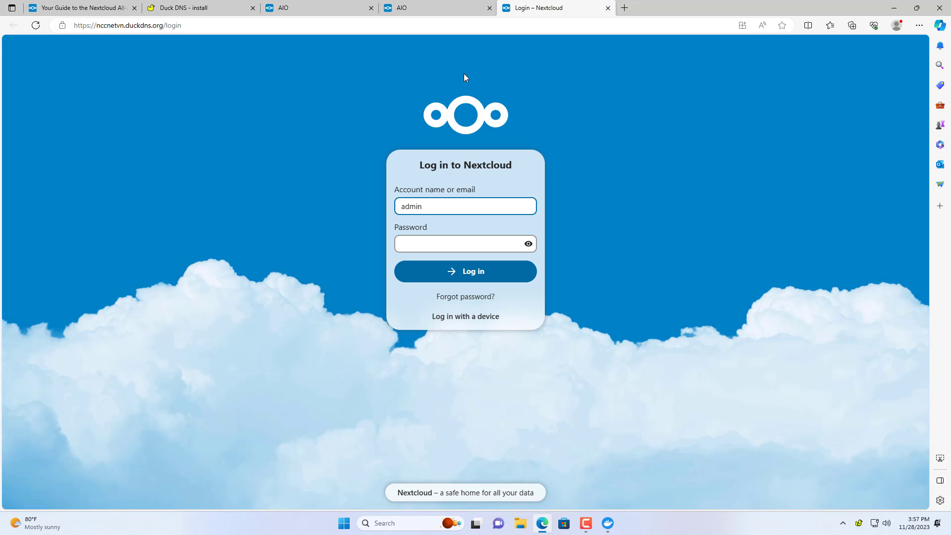
click(437, 8)
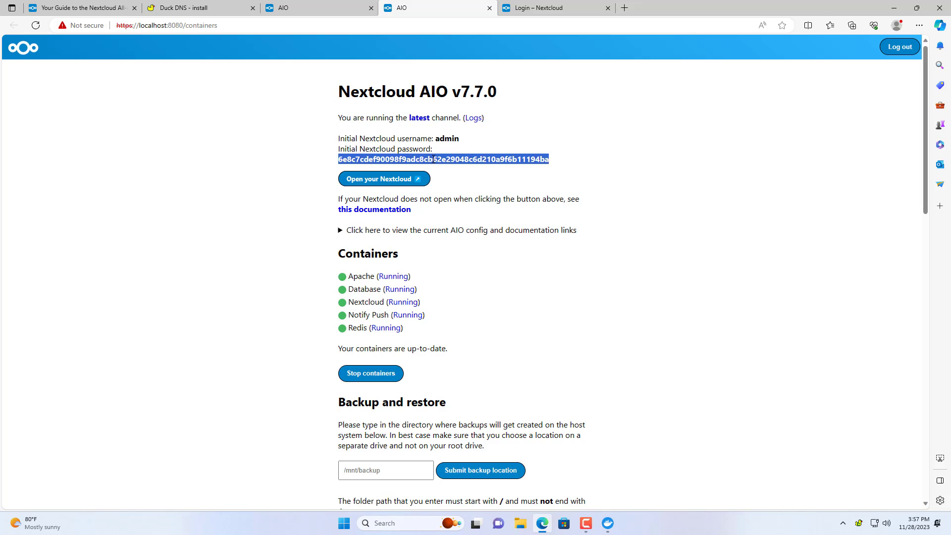
click(554, 8)
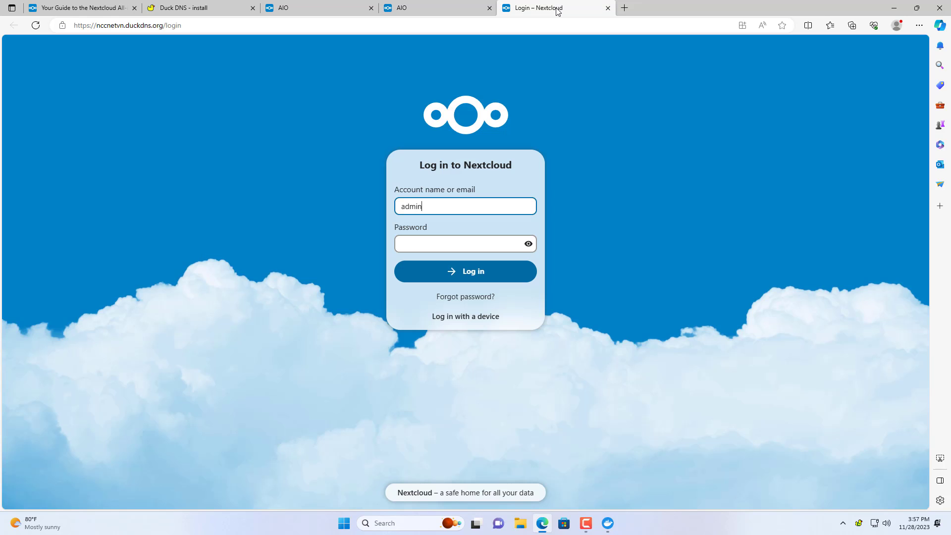
text(password)
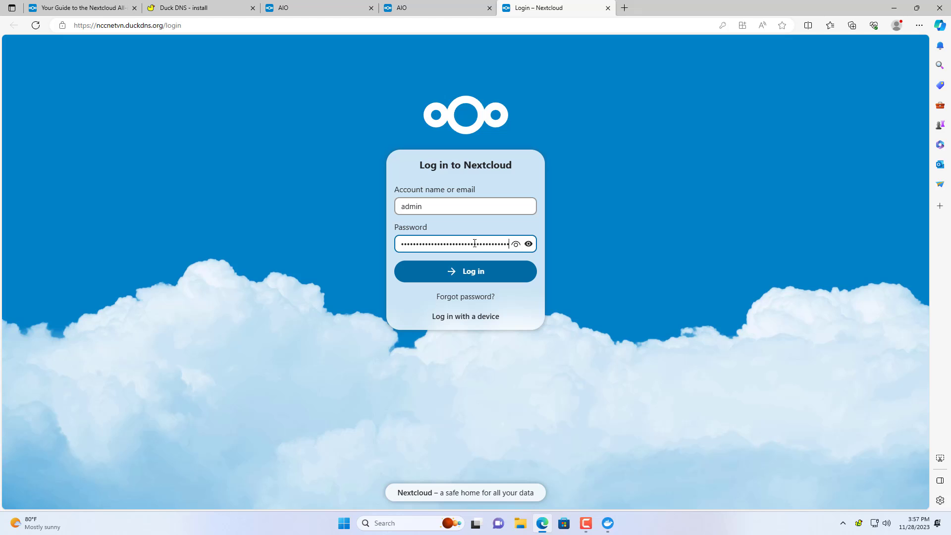
click(466, 271)
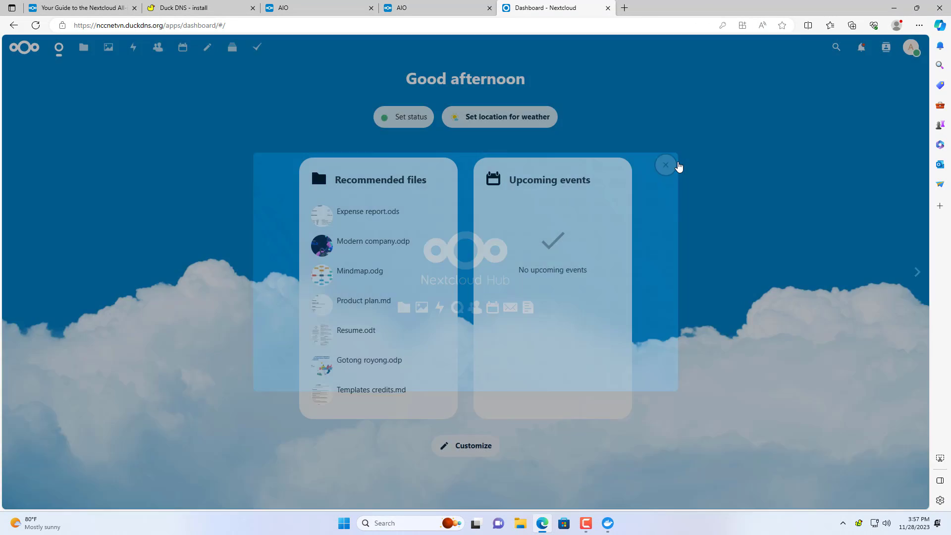
Step: Upload the jre-8u391-windows-x64 installer and review the server's System details
click(83, 47)
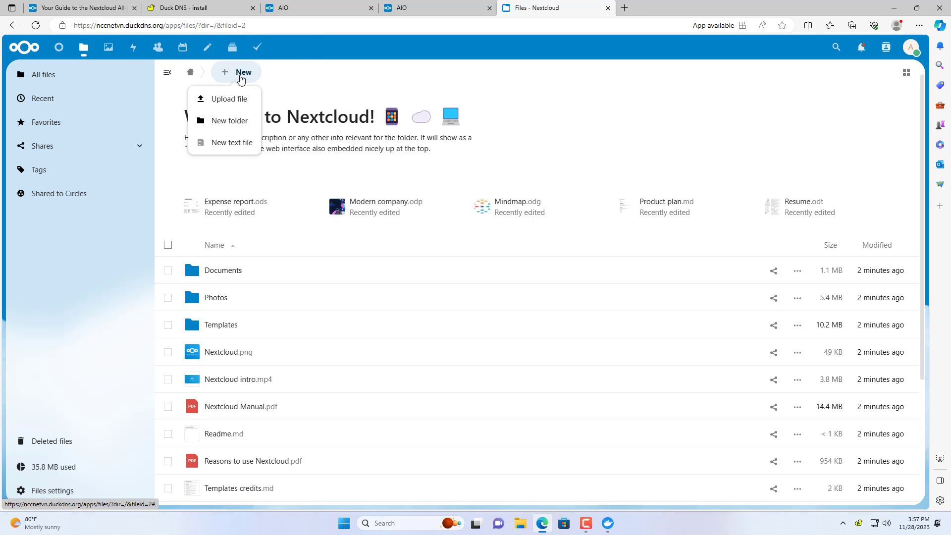
click(228, 99)
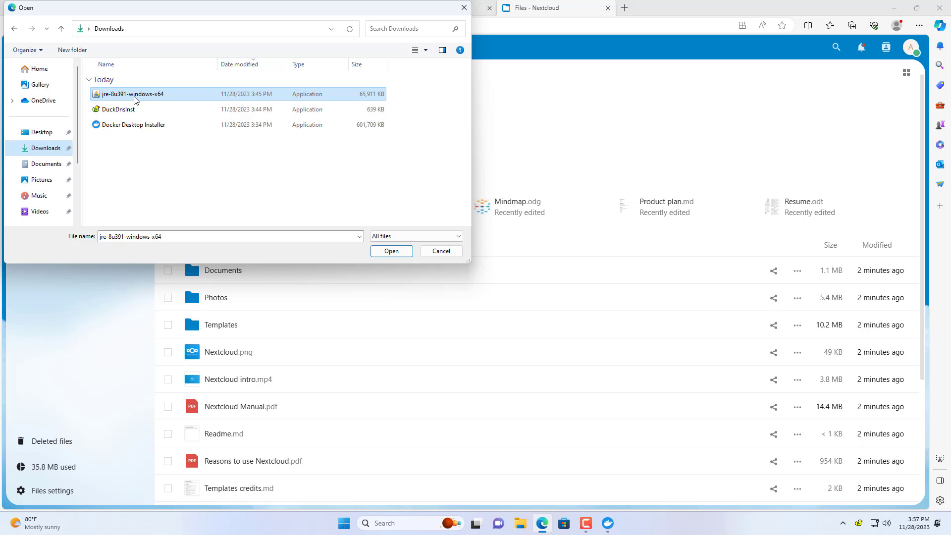
click(392, 250)
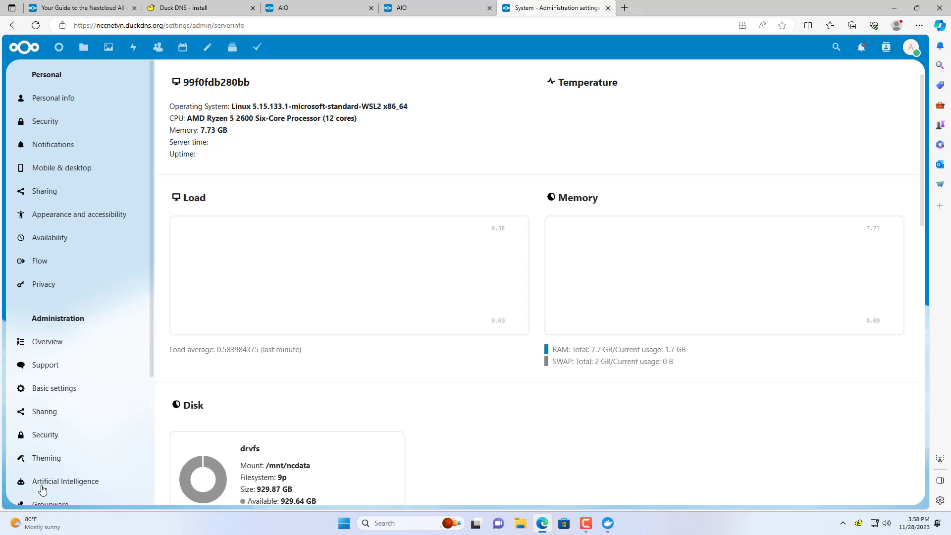
scroll(down, 3)
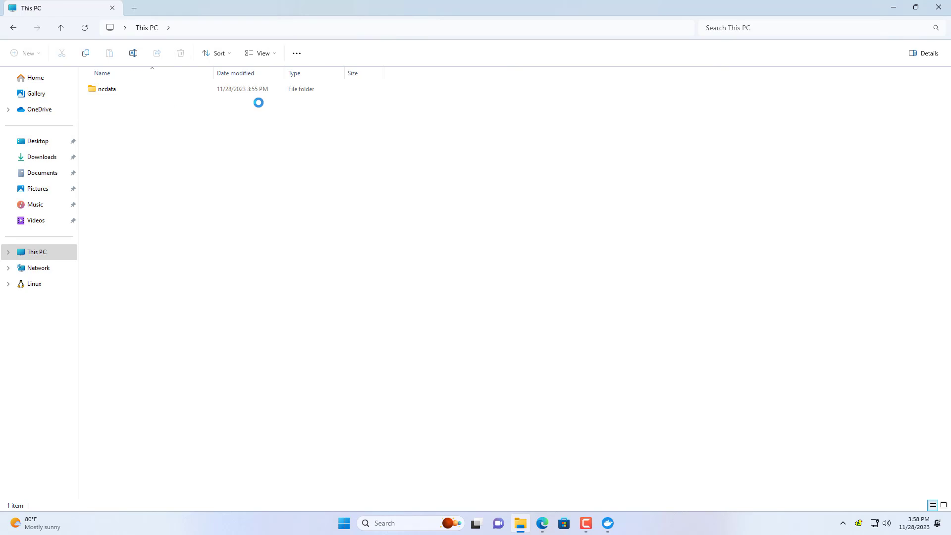
Step: Open D:\ncdata to see the admin, appdata and files_external folders
double_click(107, 88)
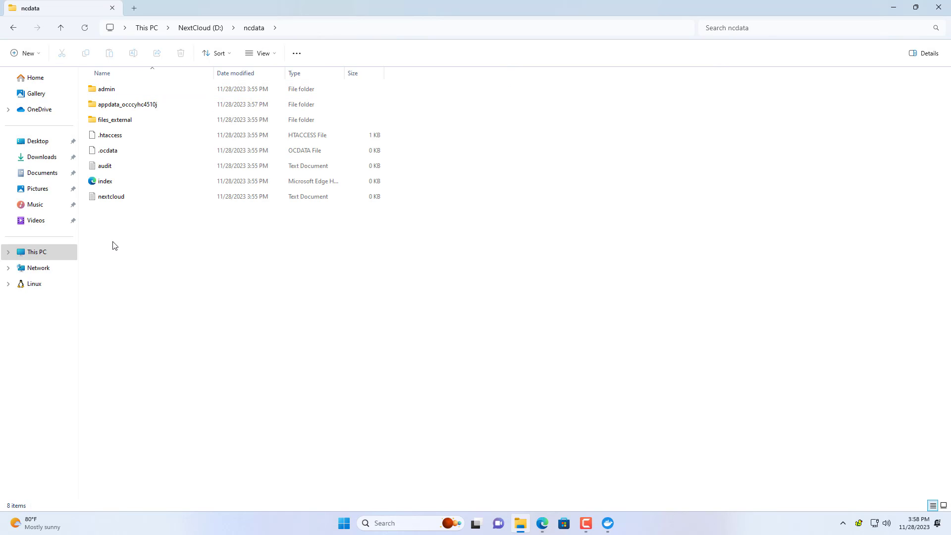
key(ctrl+a)
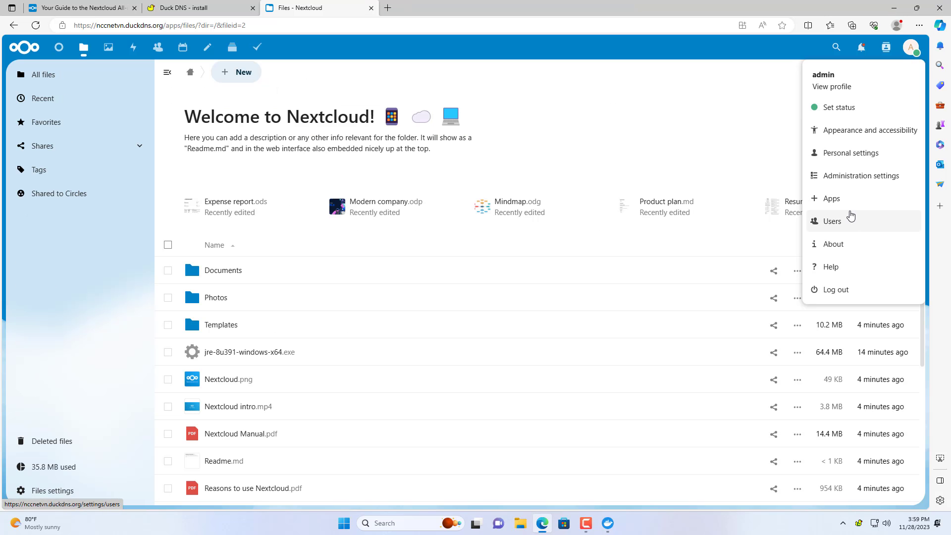
click(834, 221)
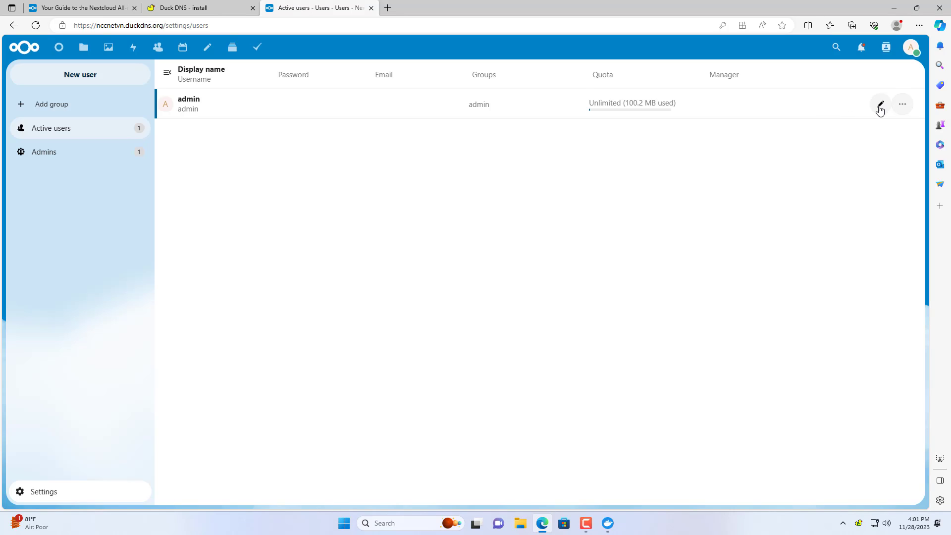
click(880, 104)
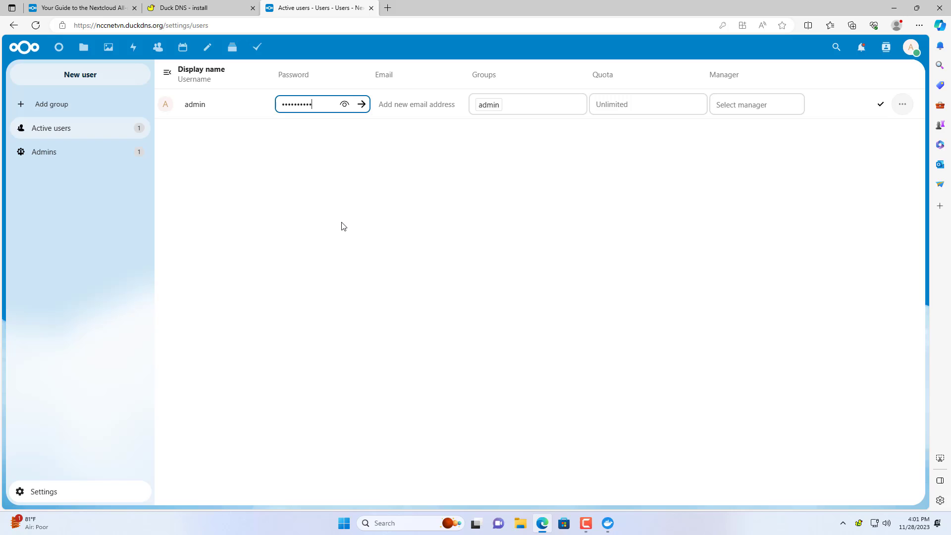
text(••)
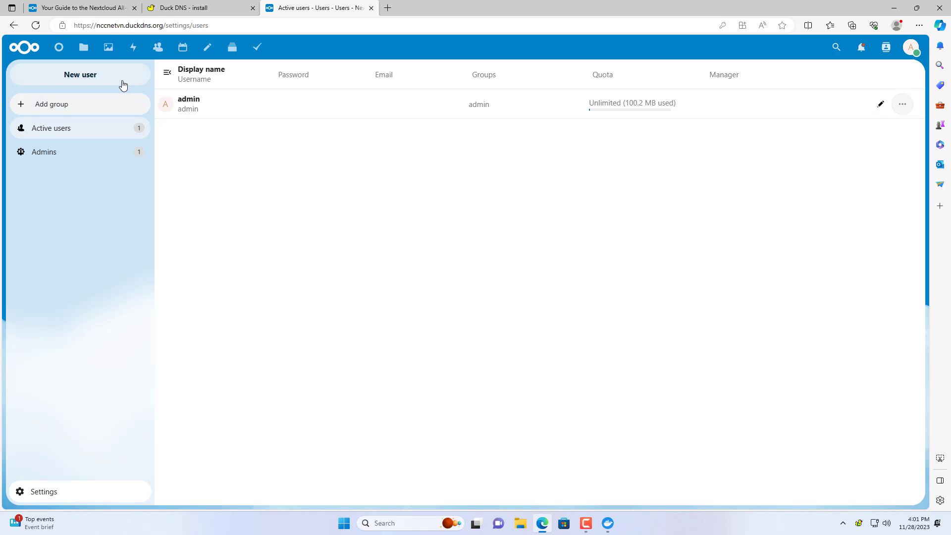
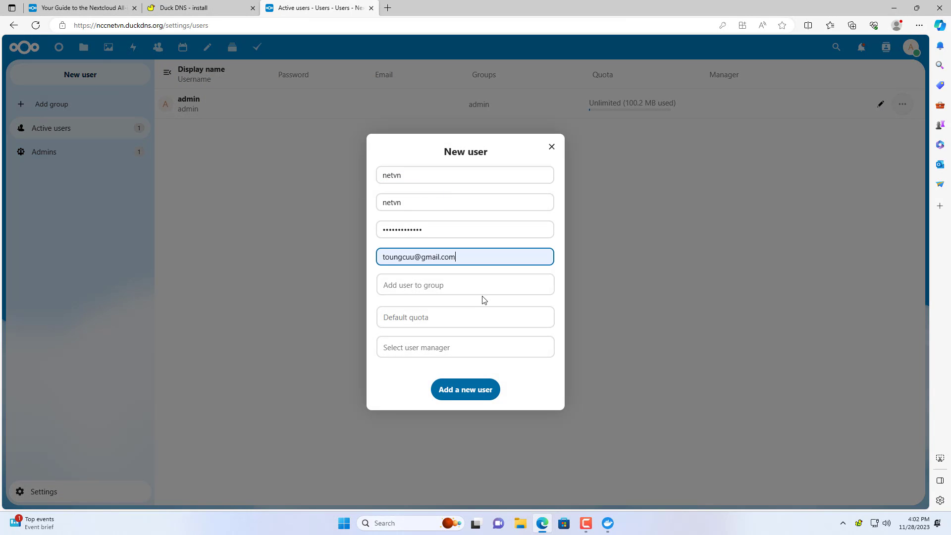
click(465, 285)
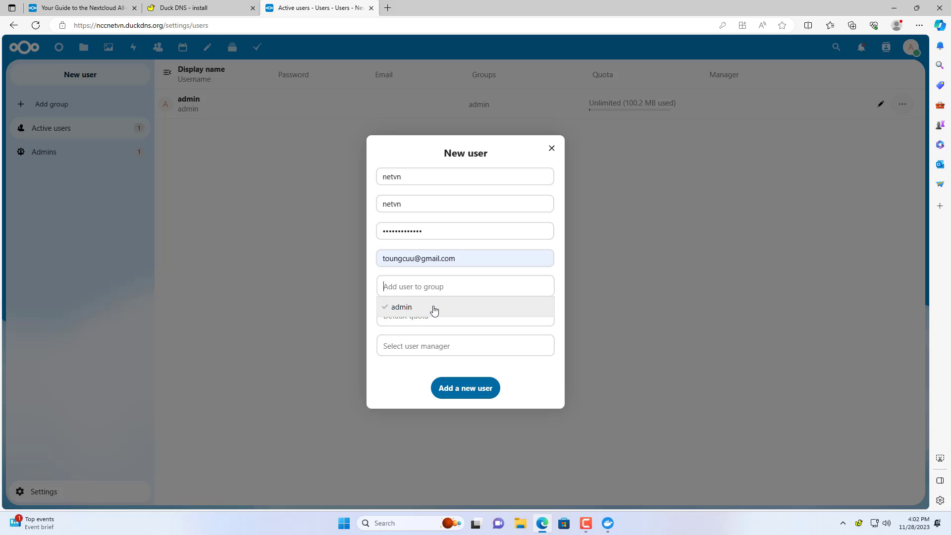
mouse_move(383, 318)
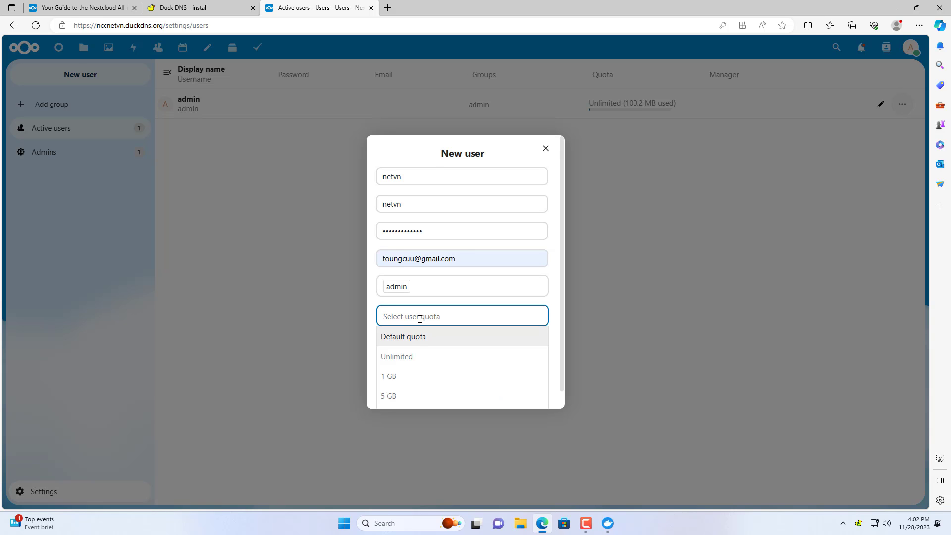
click(396, 356)
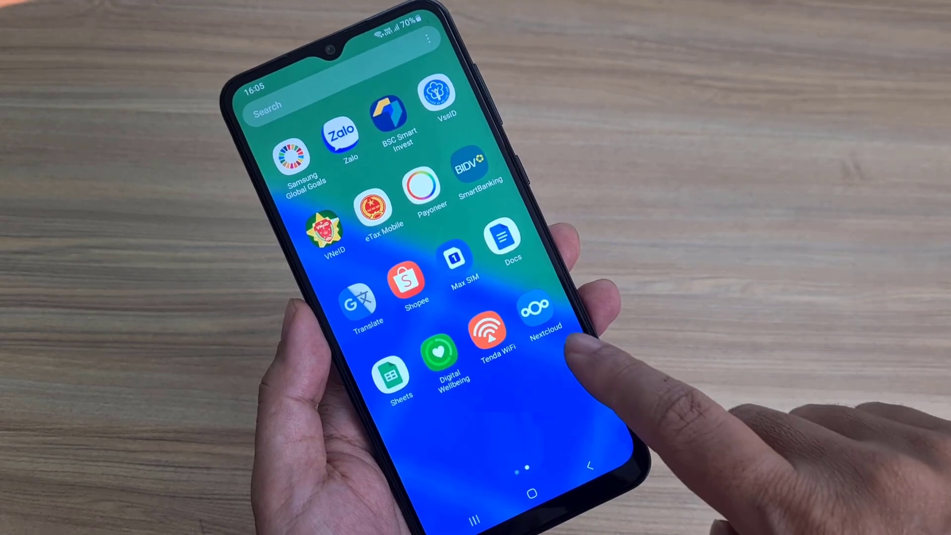
Step: Connect the Nextcloud app to the server nccnetvn.duckdns.org
click(534, 318)
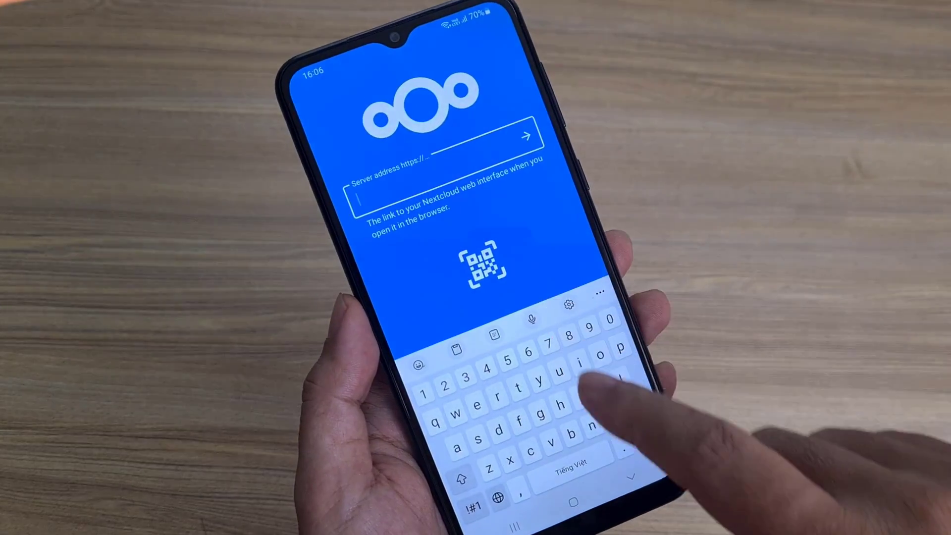
text(nccnetvn.duckdns)
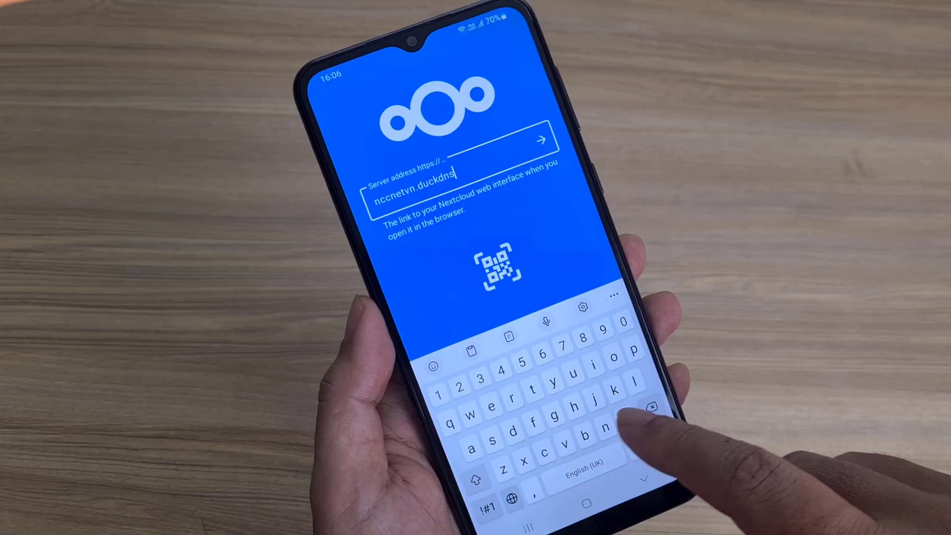
text(.org)
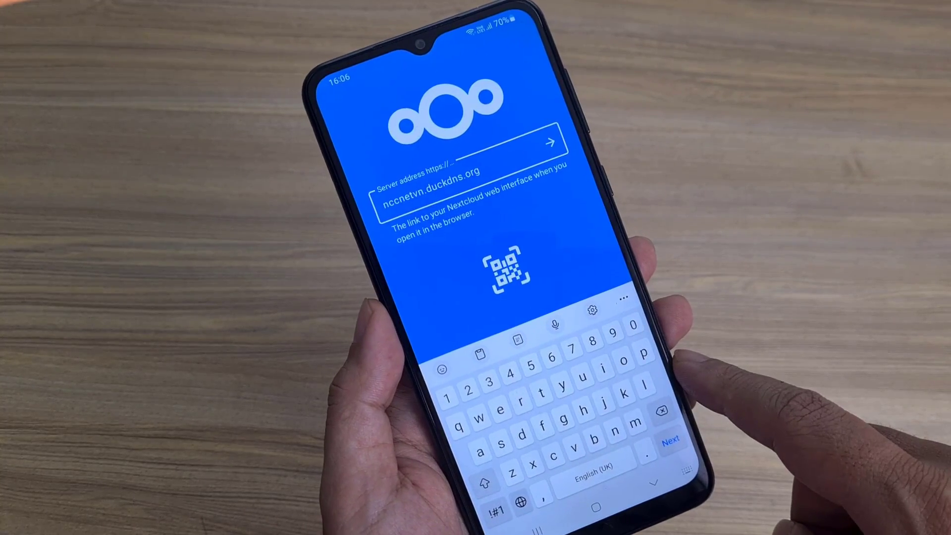
click(547, 143)
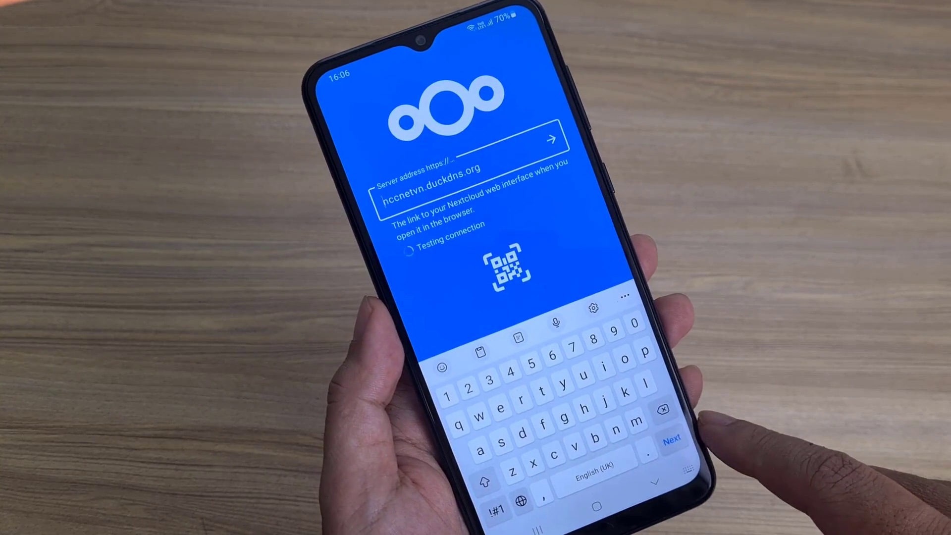
click(550, 138)
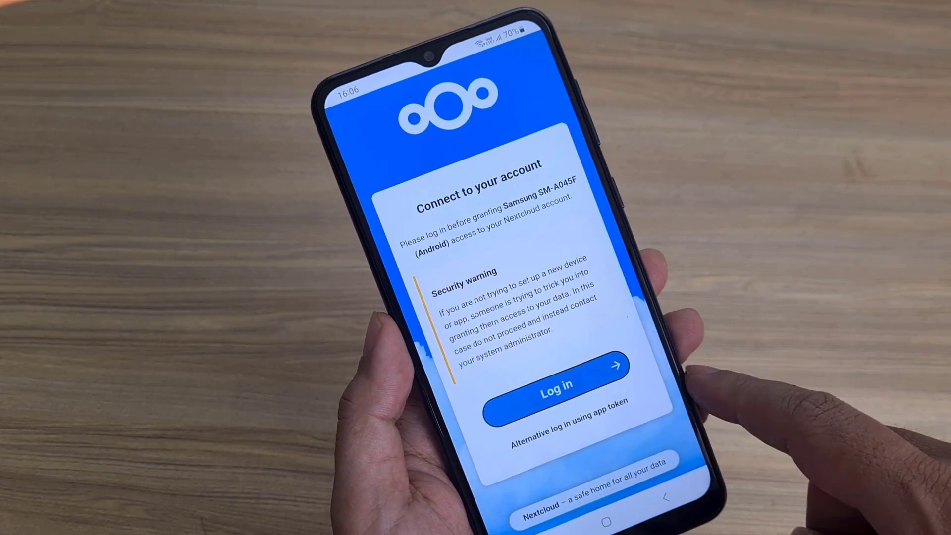
Step: Log in as netvn with its password and grant the phone access to the account
click(553, 386)
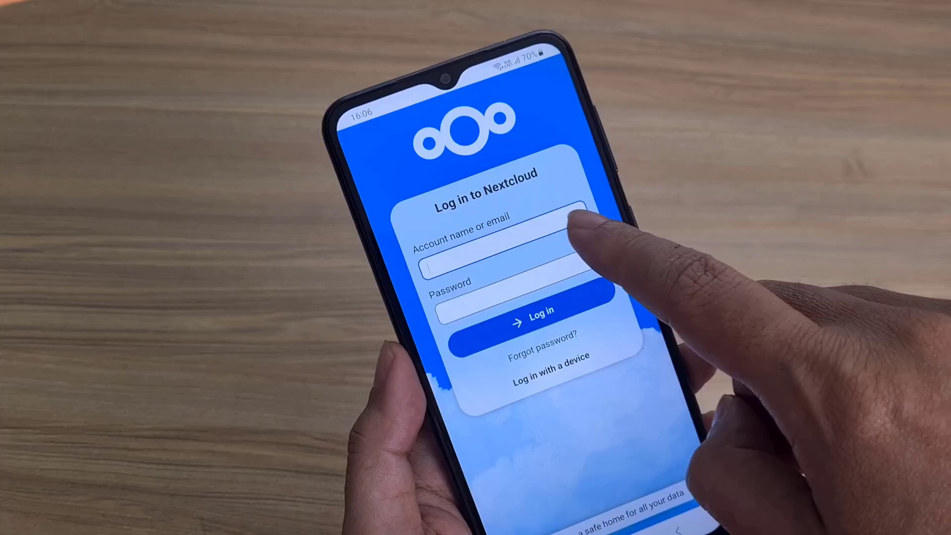
click(522, 260)
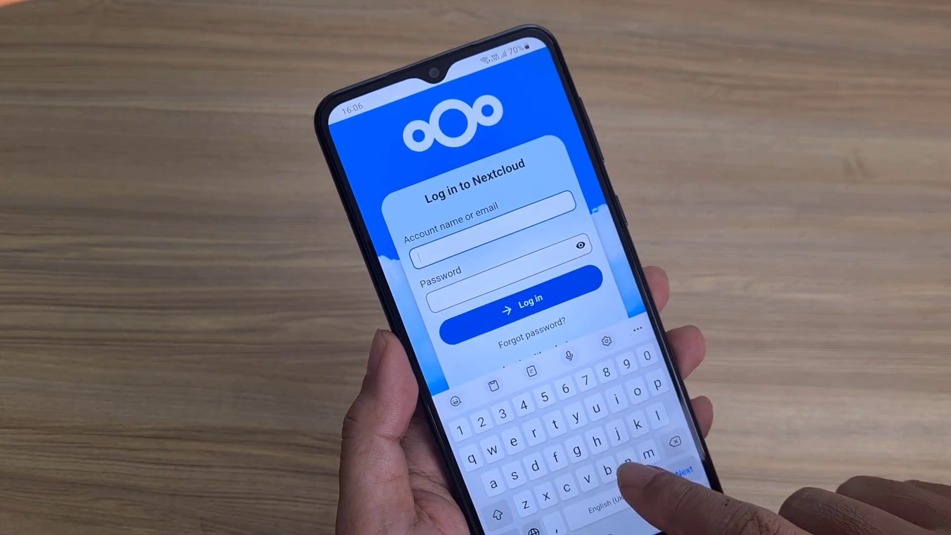
text(net)
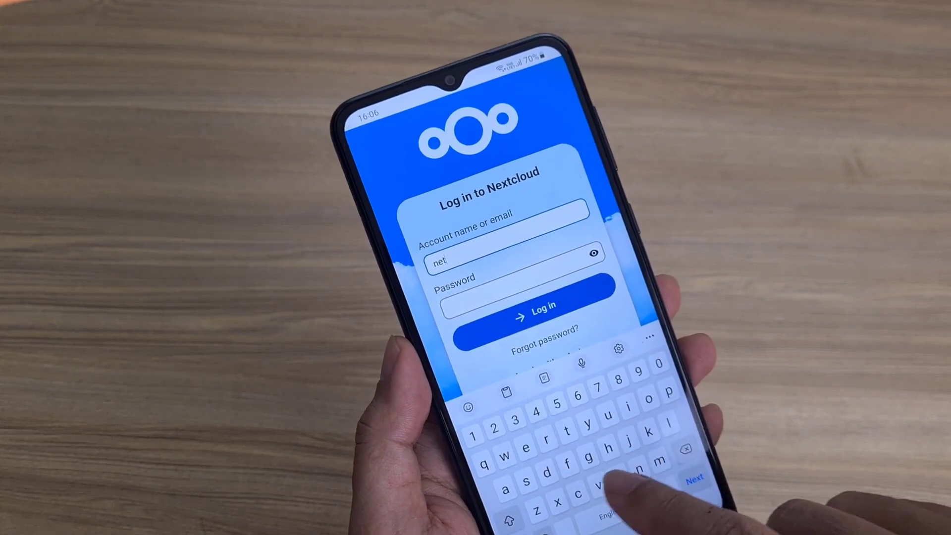
text(vn)
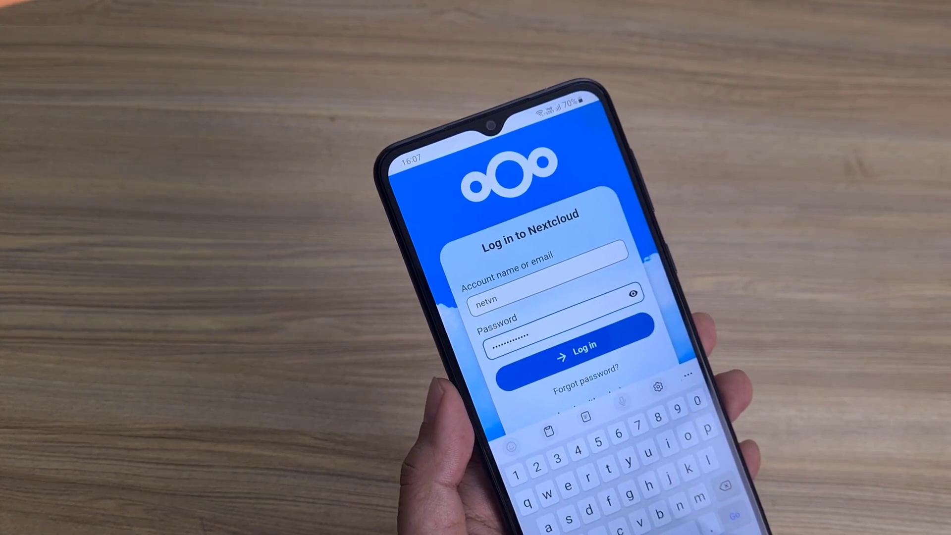
click(577, 355)
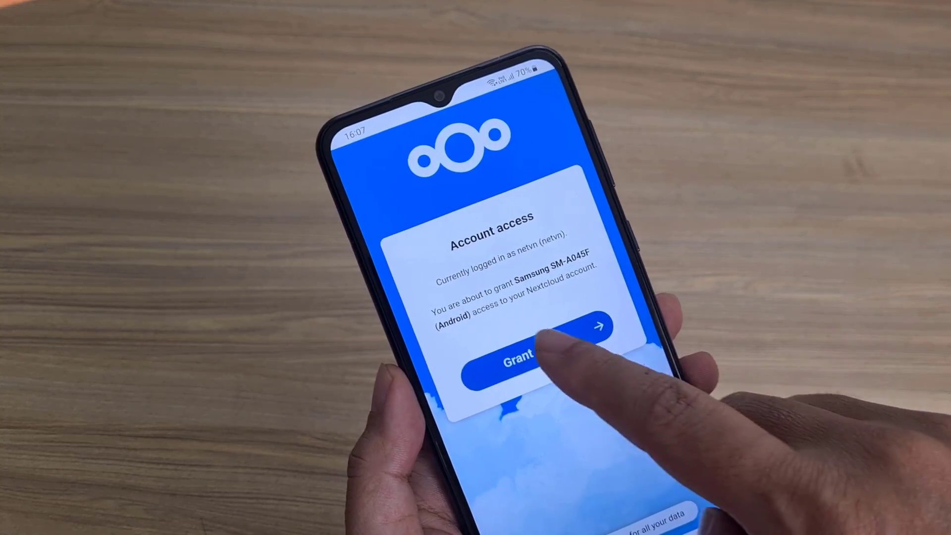
click(518, 355)
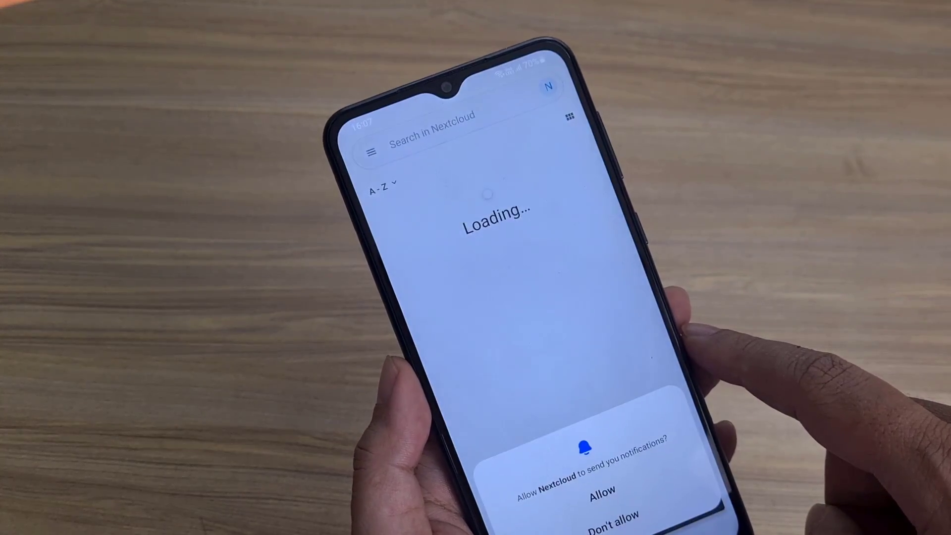
Step: Allow notifications and all-files storage access, then start an upload from the phone's DCIM folder
click(602, 490)
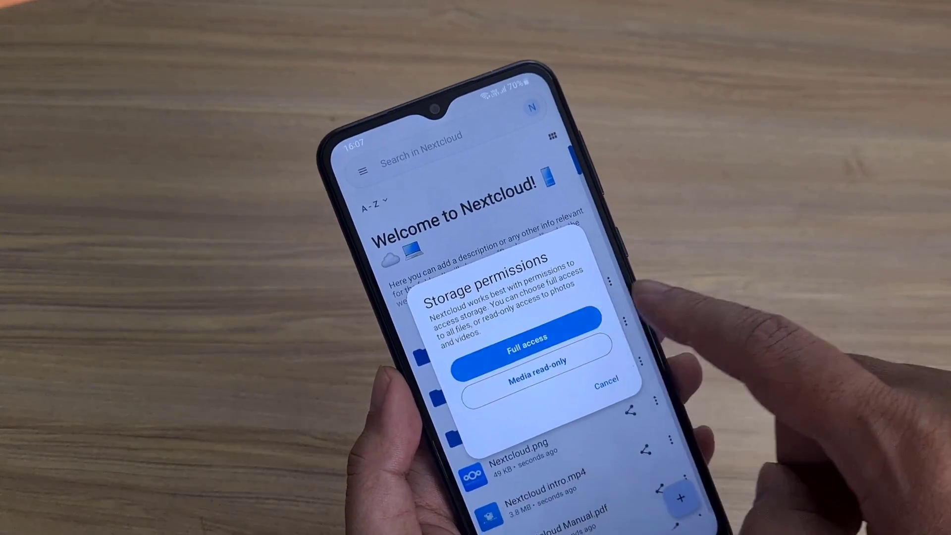
click(524, 337)
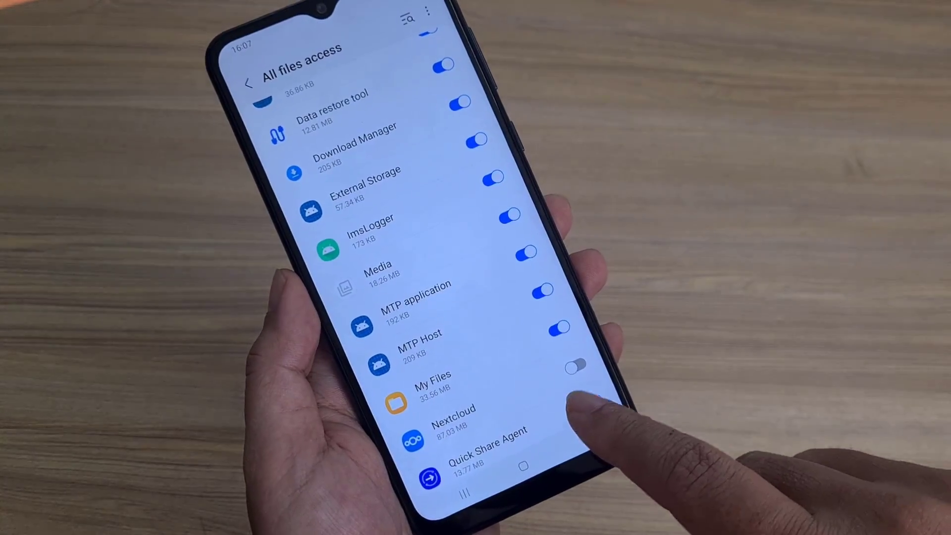
click(574, 368)
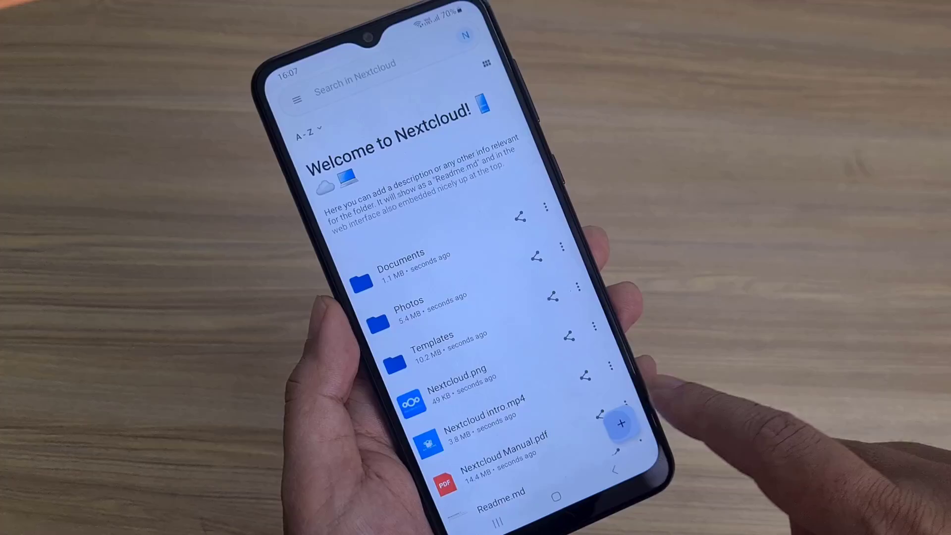
click(620, 425)
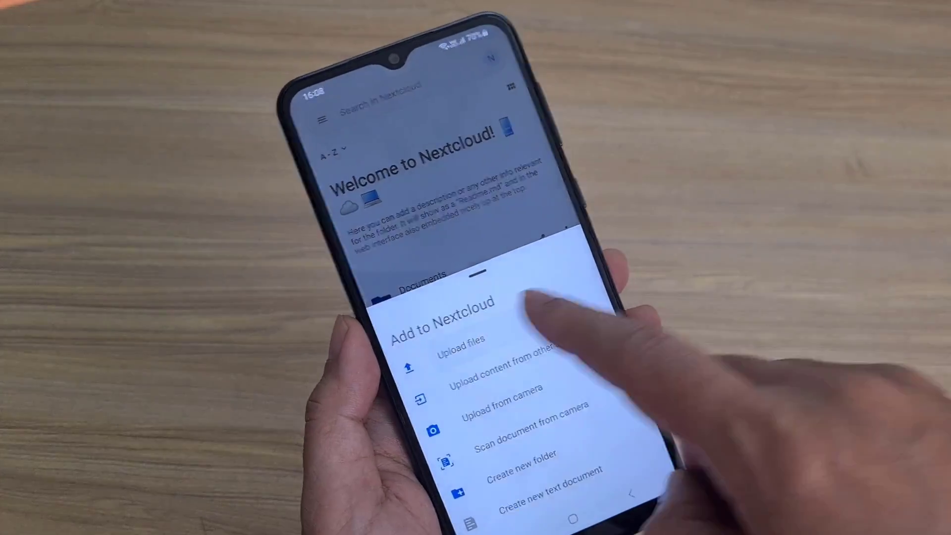
click(462, 339)
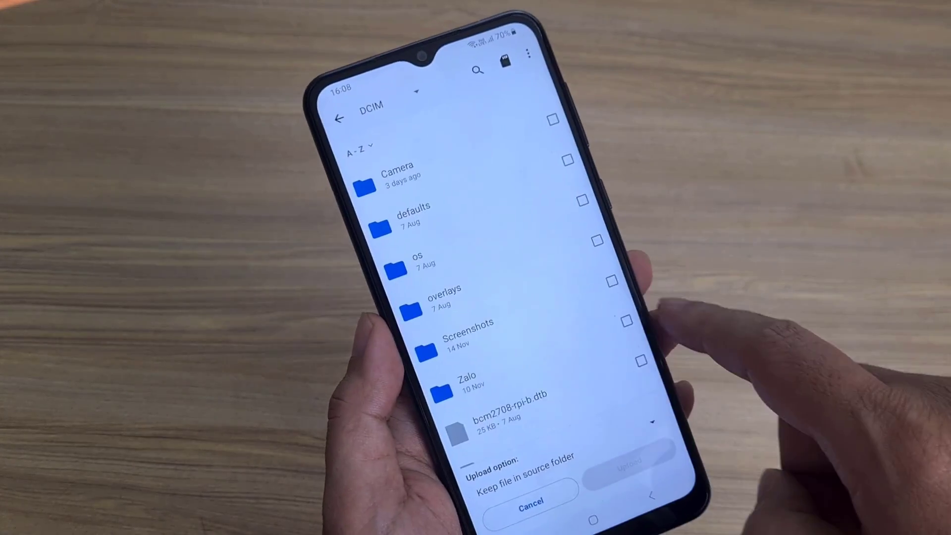